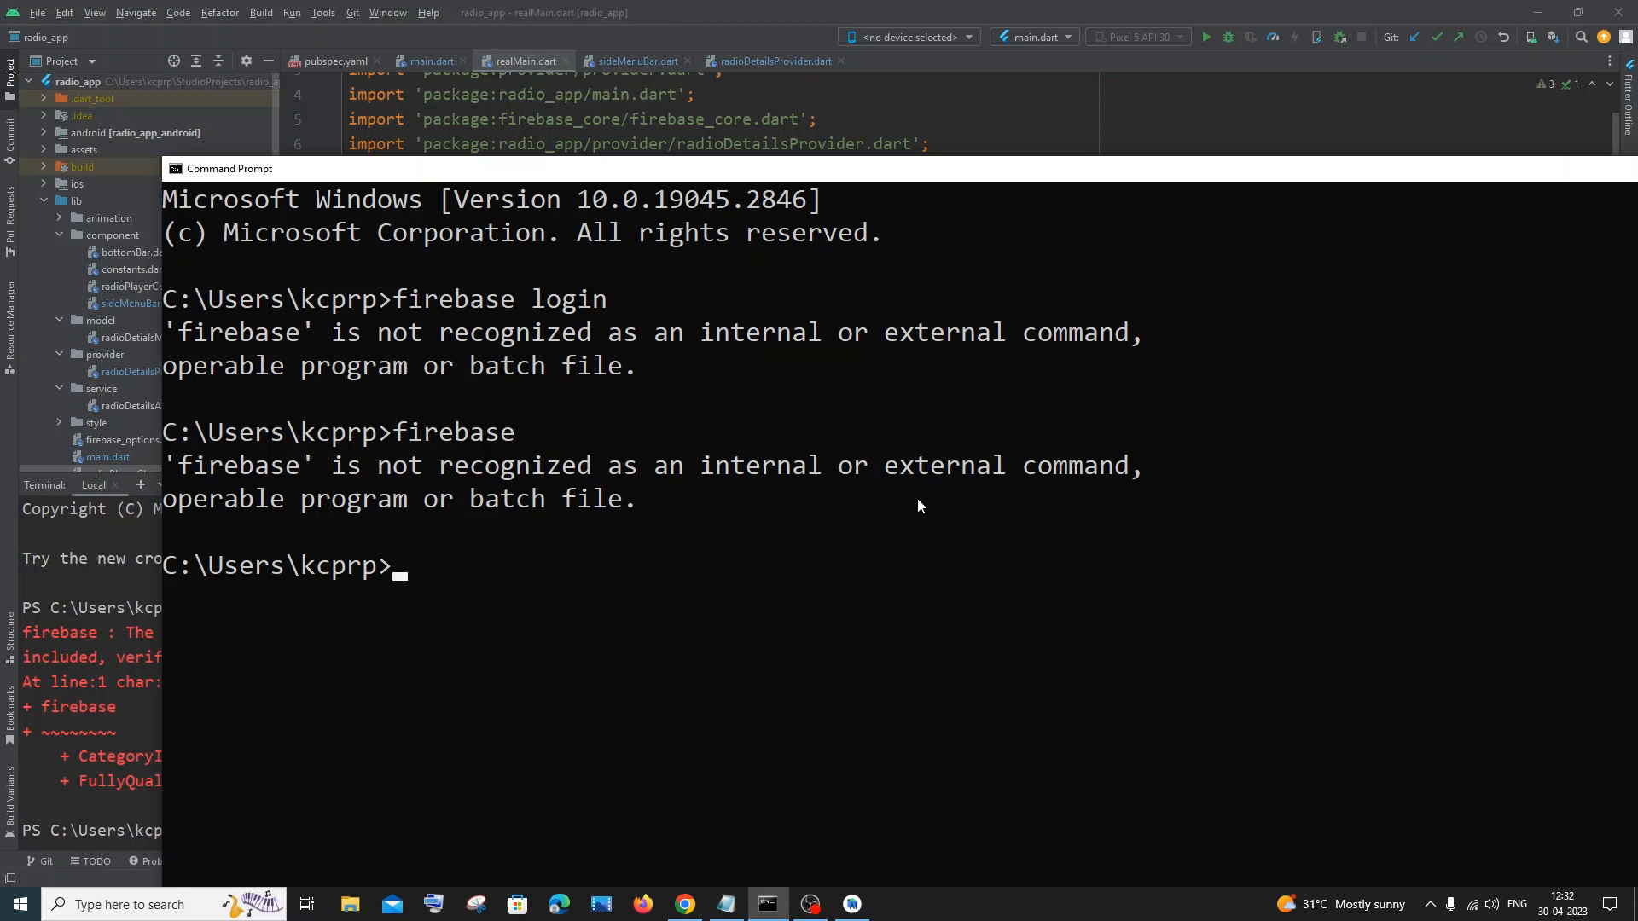
mouse_move(1084, 380)
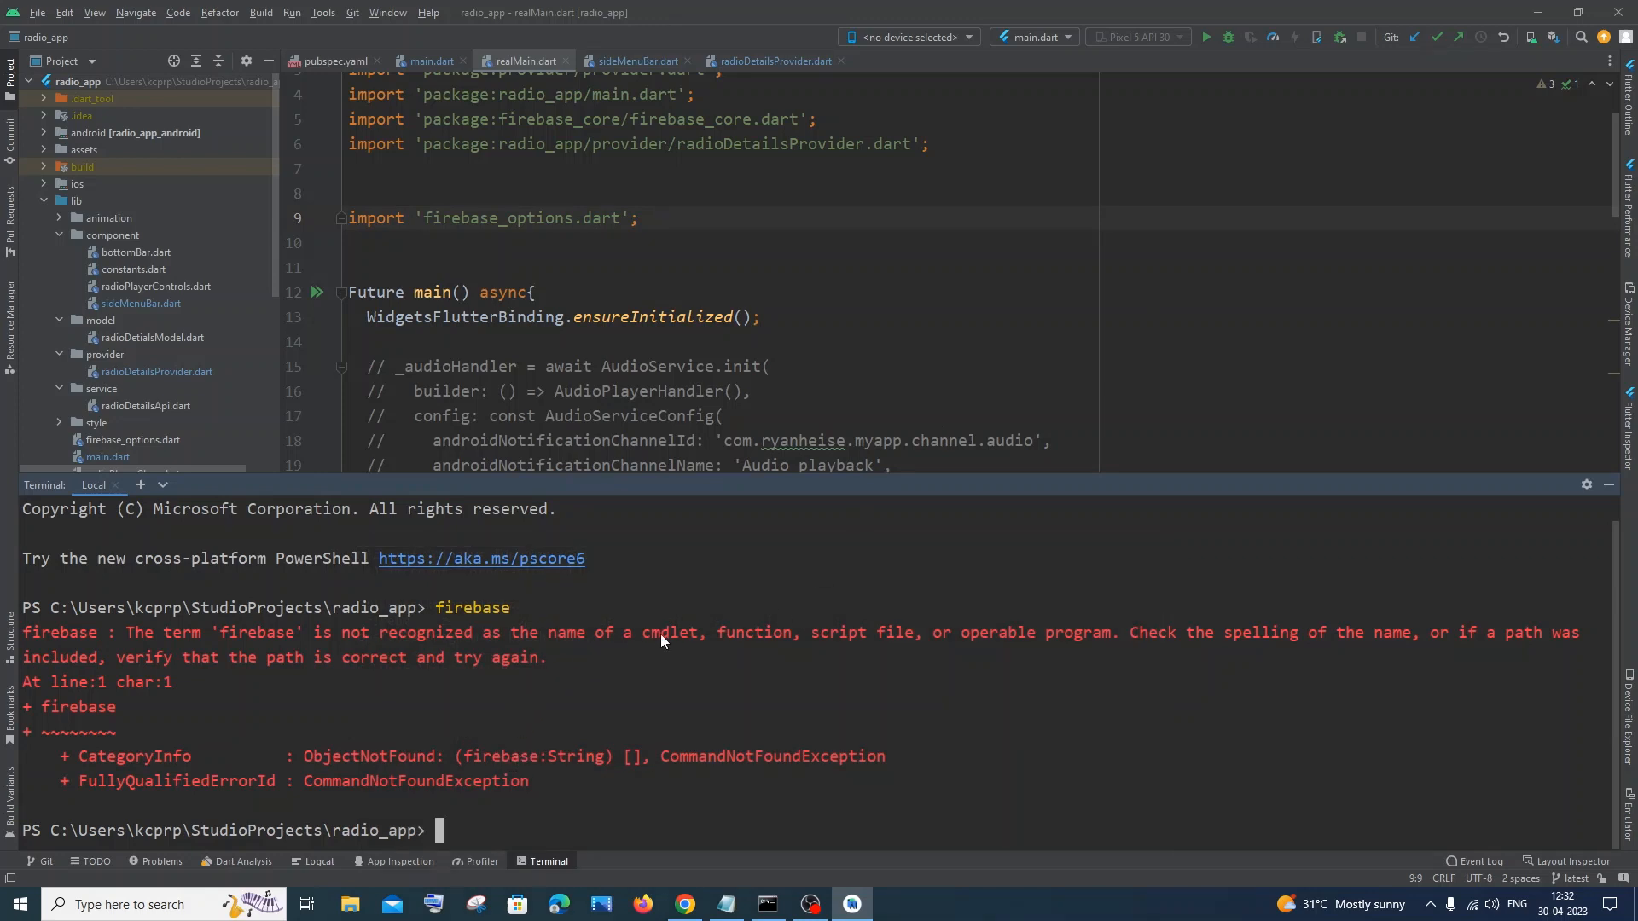
mouse_move(743, 640)
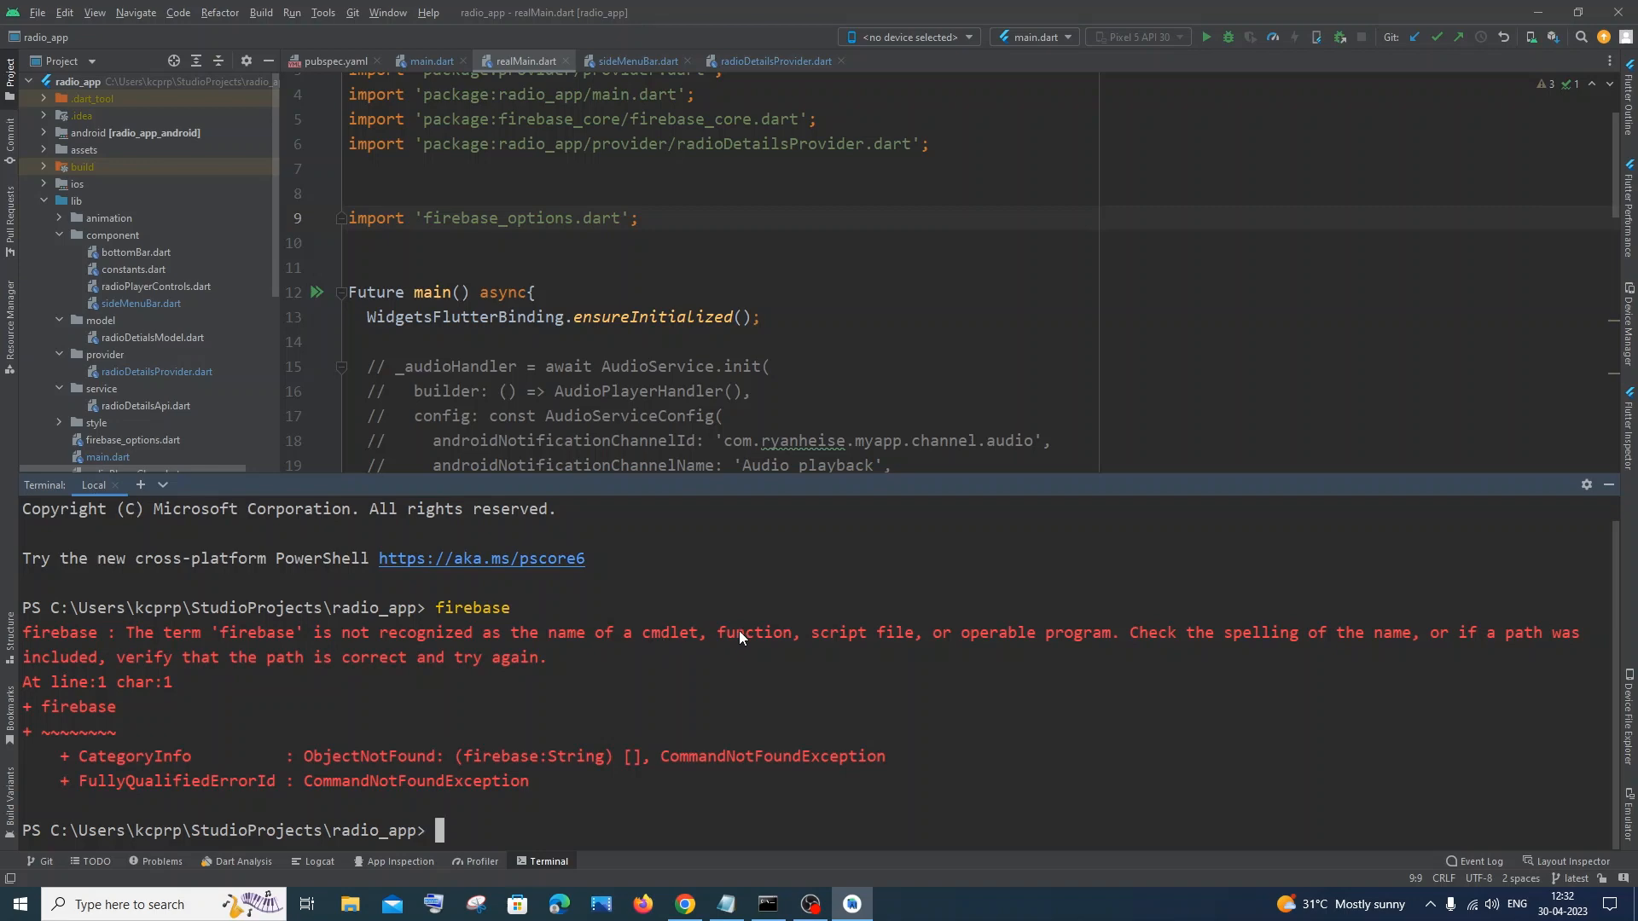
mouse_move(983, 663)
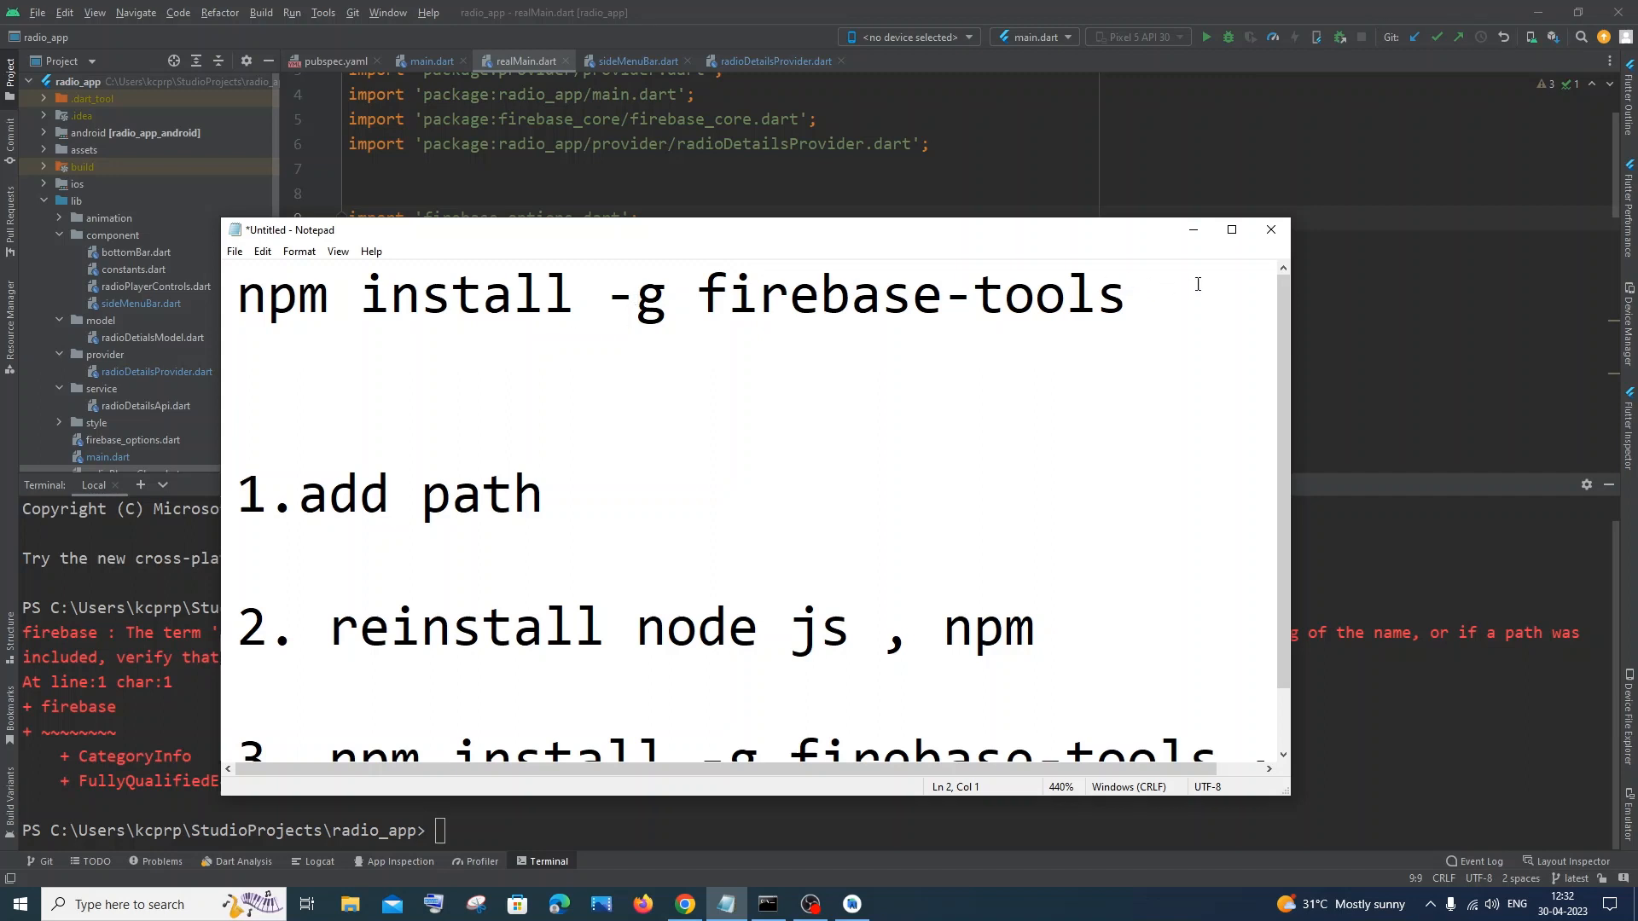
mouse_move(1067, 341)
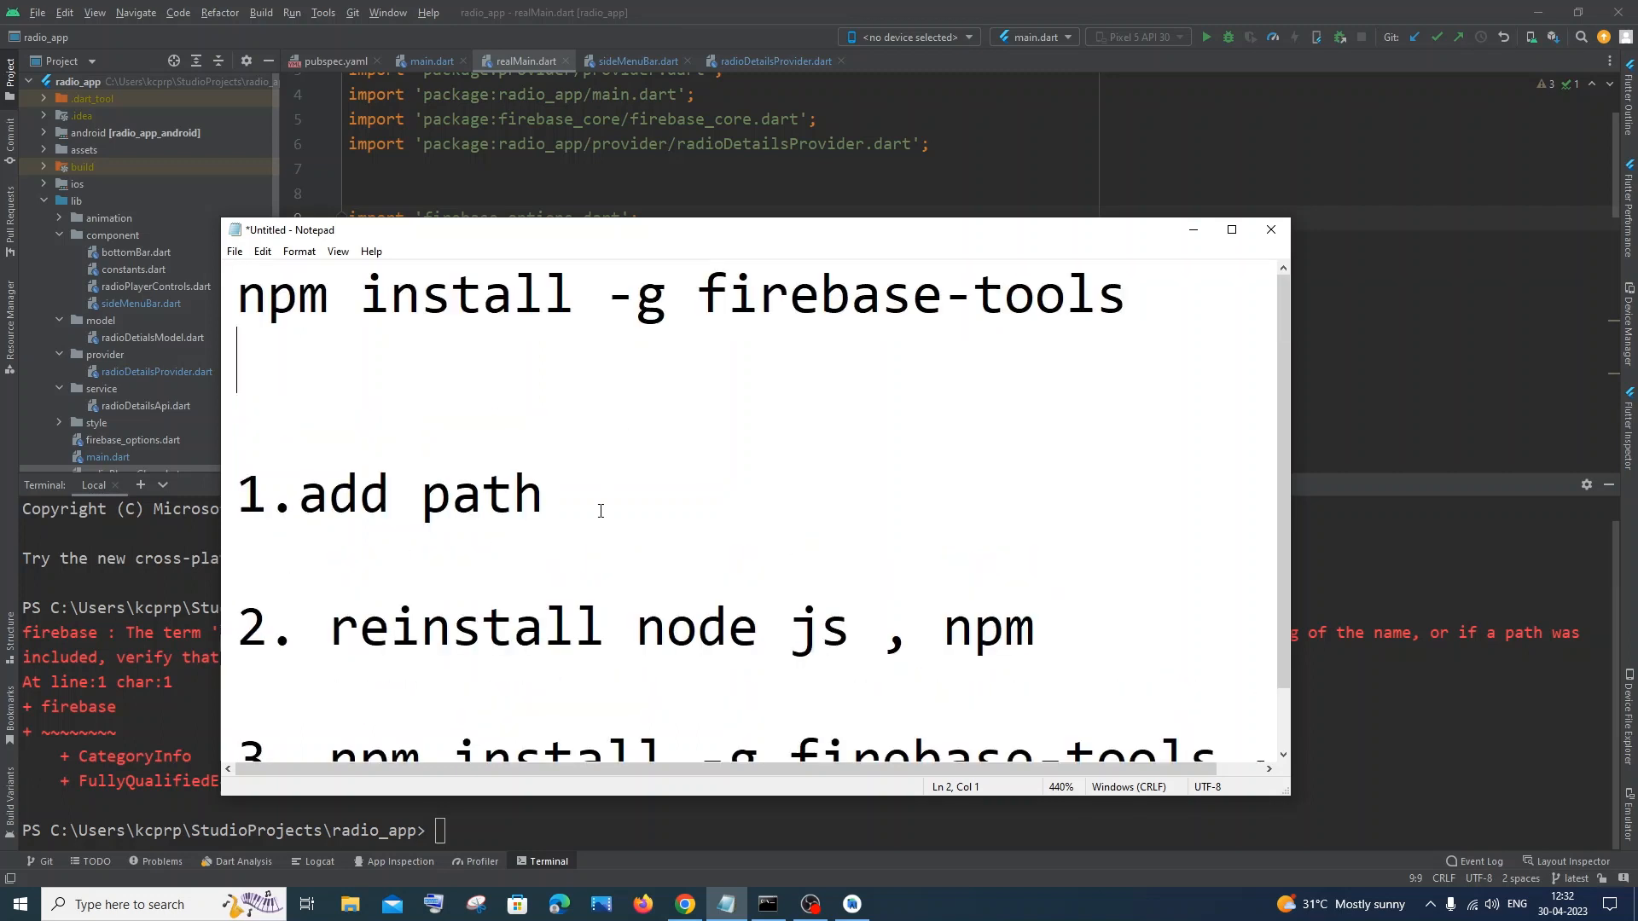
mouse_move(576, 524)
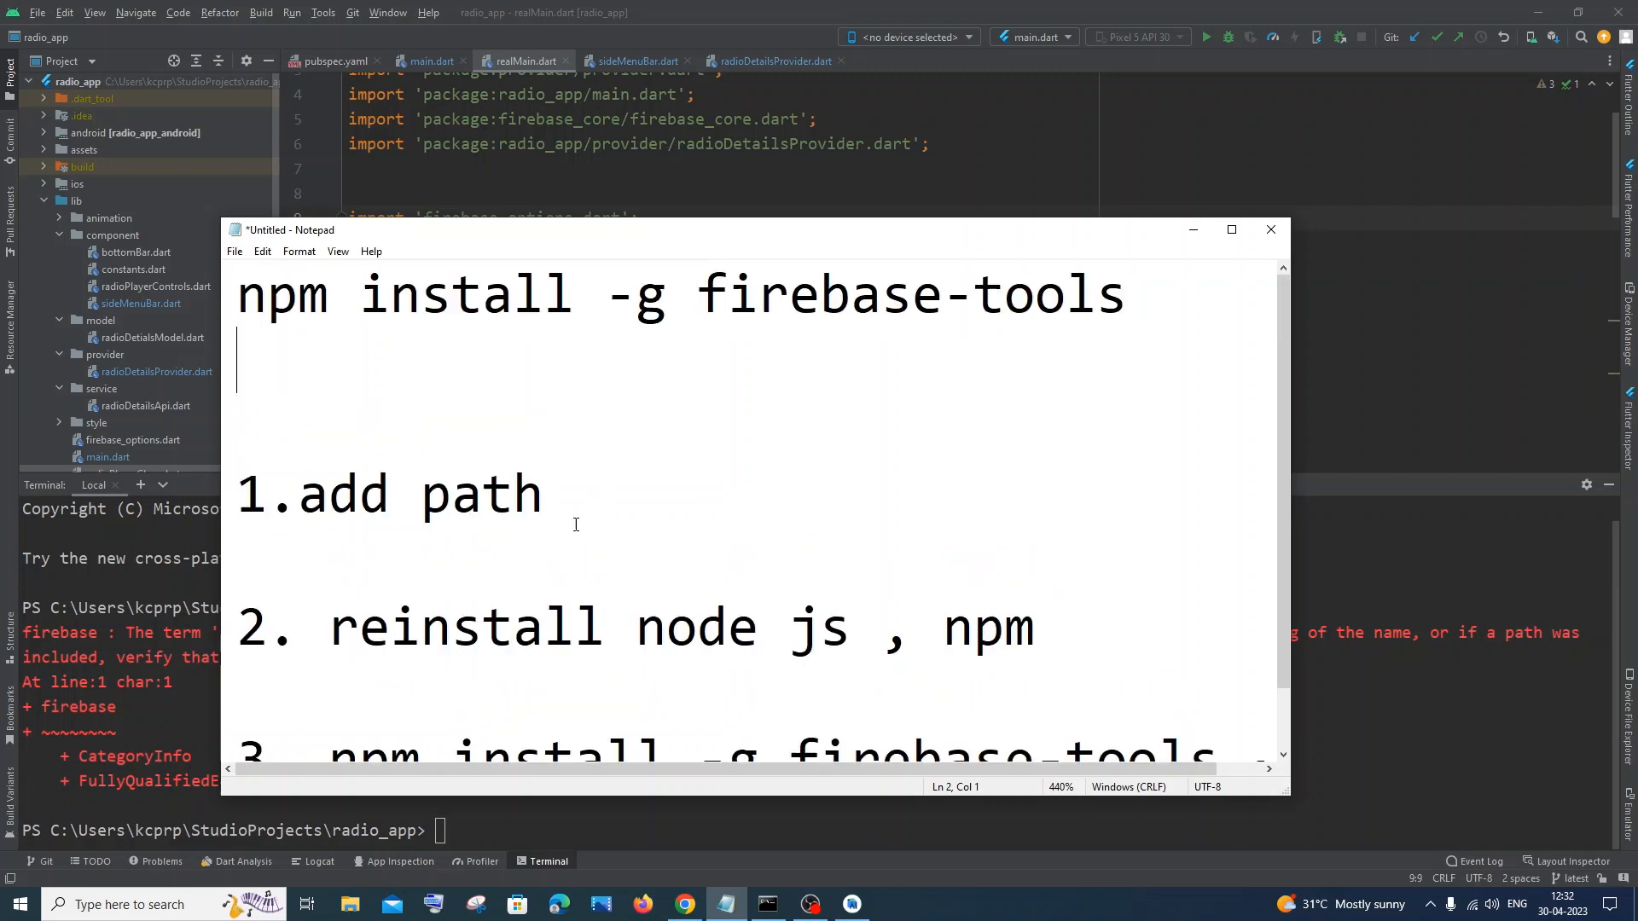
Step: Launch File Explorer from the taskbar
click(350, 904)
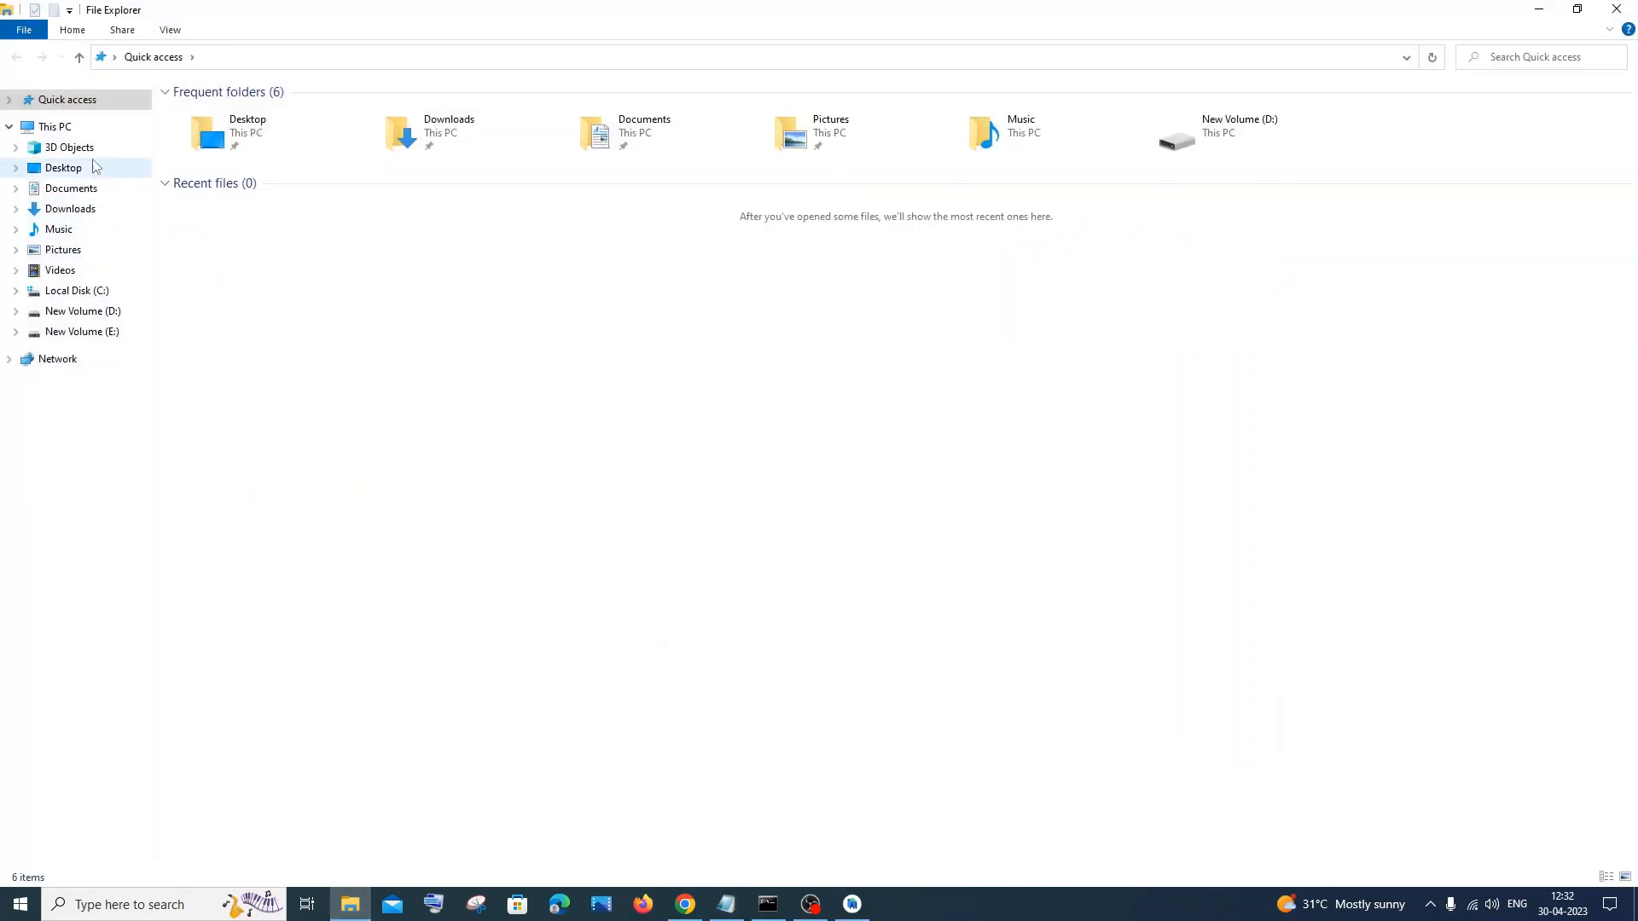
Step: Navigate from Local Disk (C:) through Users into the kcprp home folder
click(53, 126)
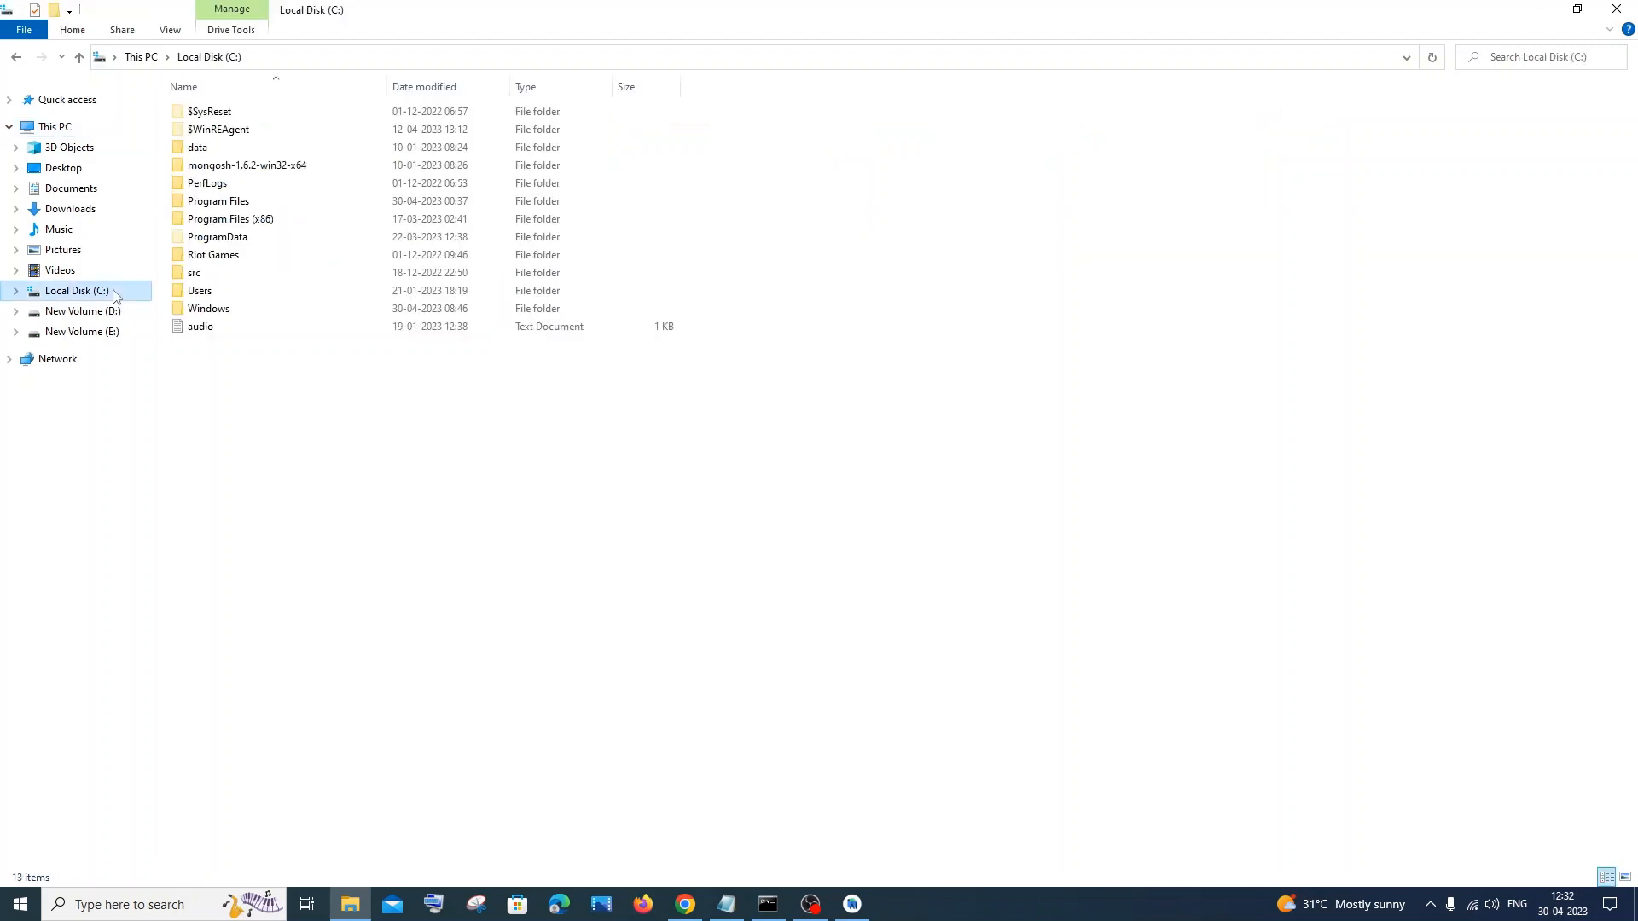
double_click(200, 291)
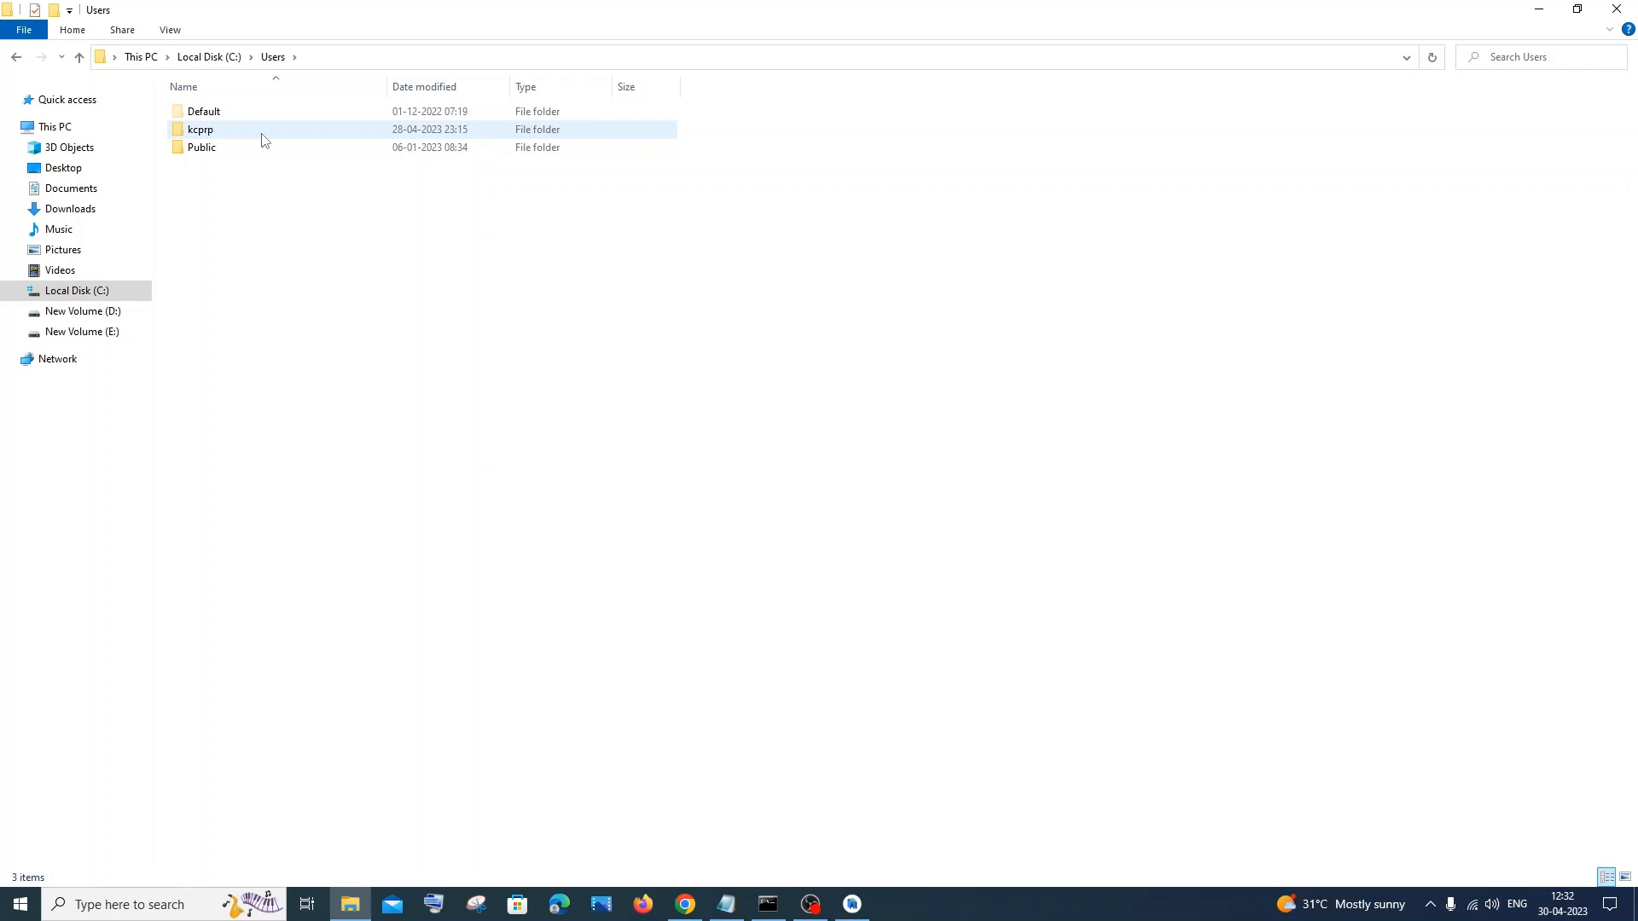
double_click(201, 129)
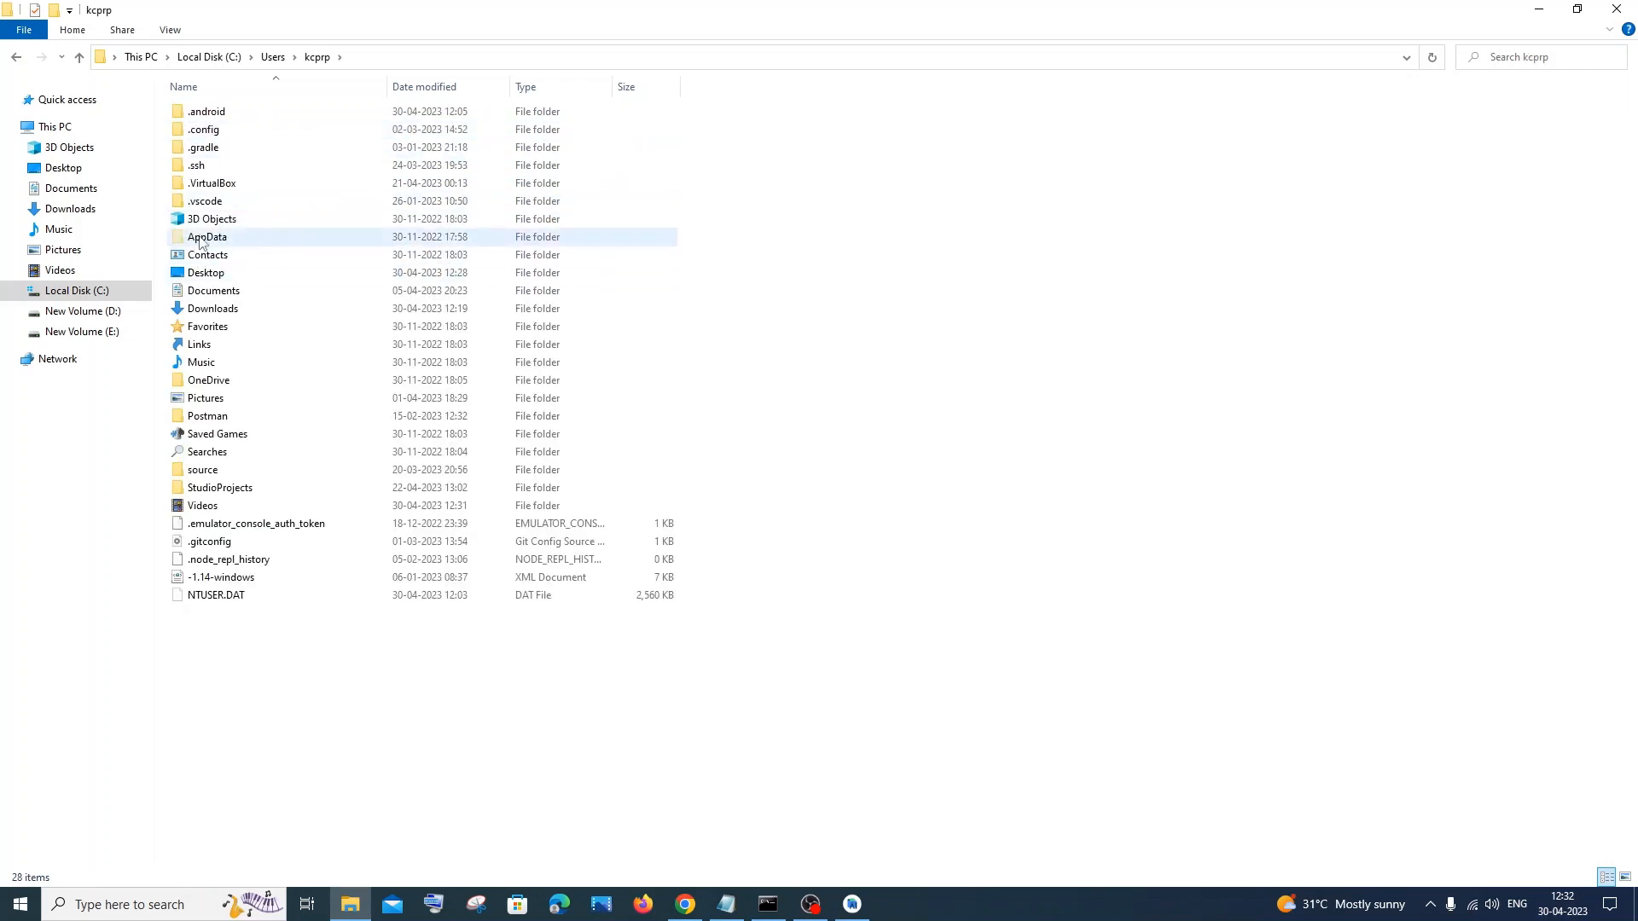
mouse_move(221, 251)
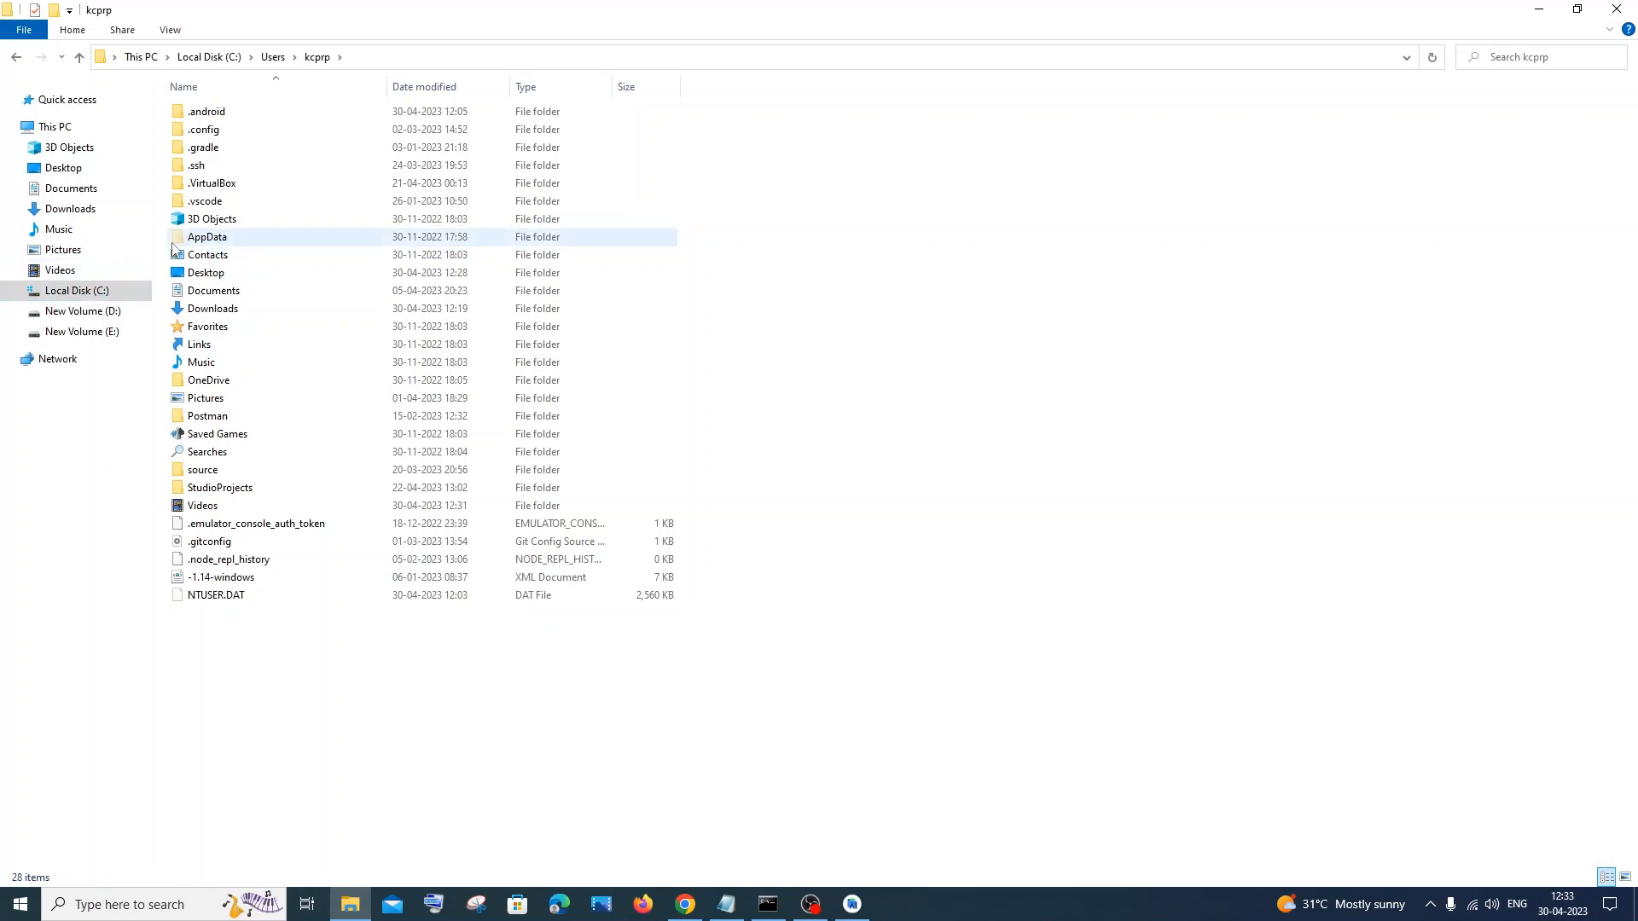
mouse_move(207, 238)
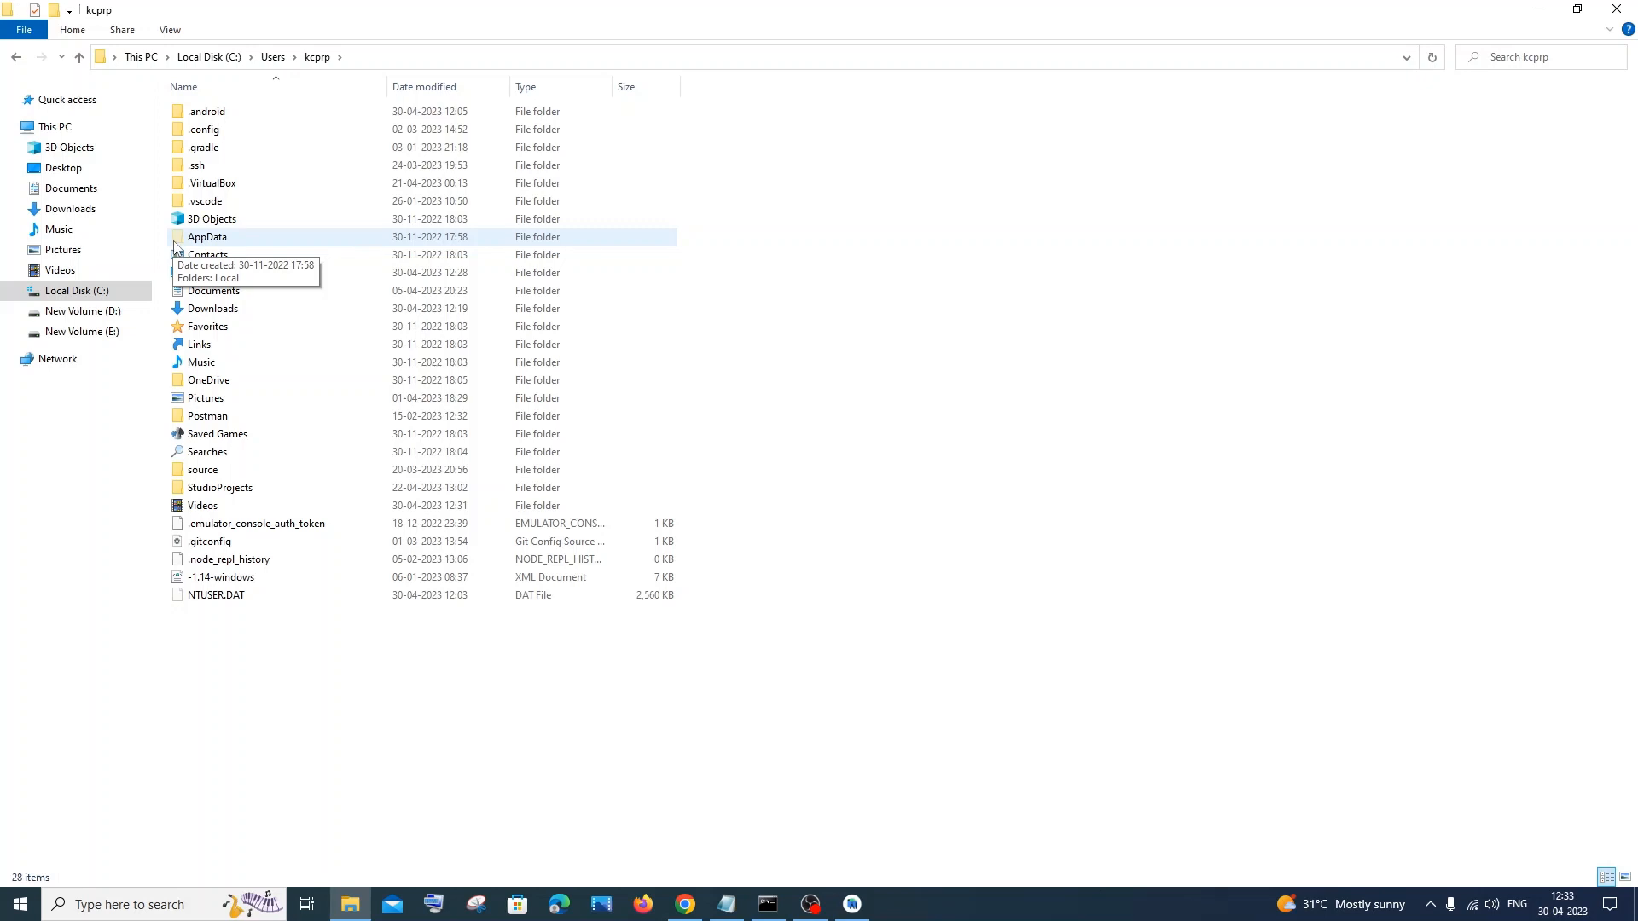
mouse_move(186, 31)
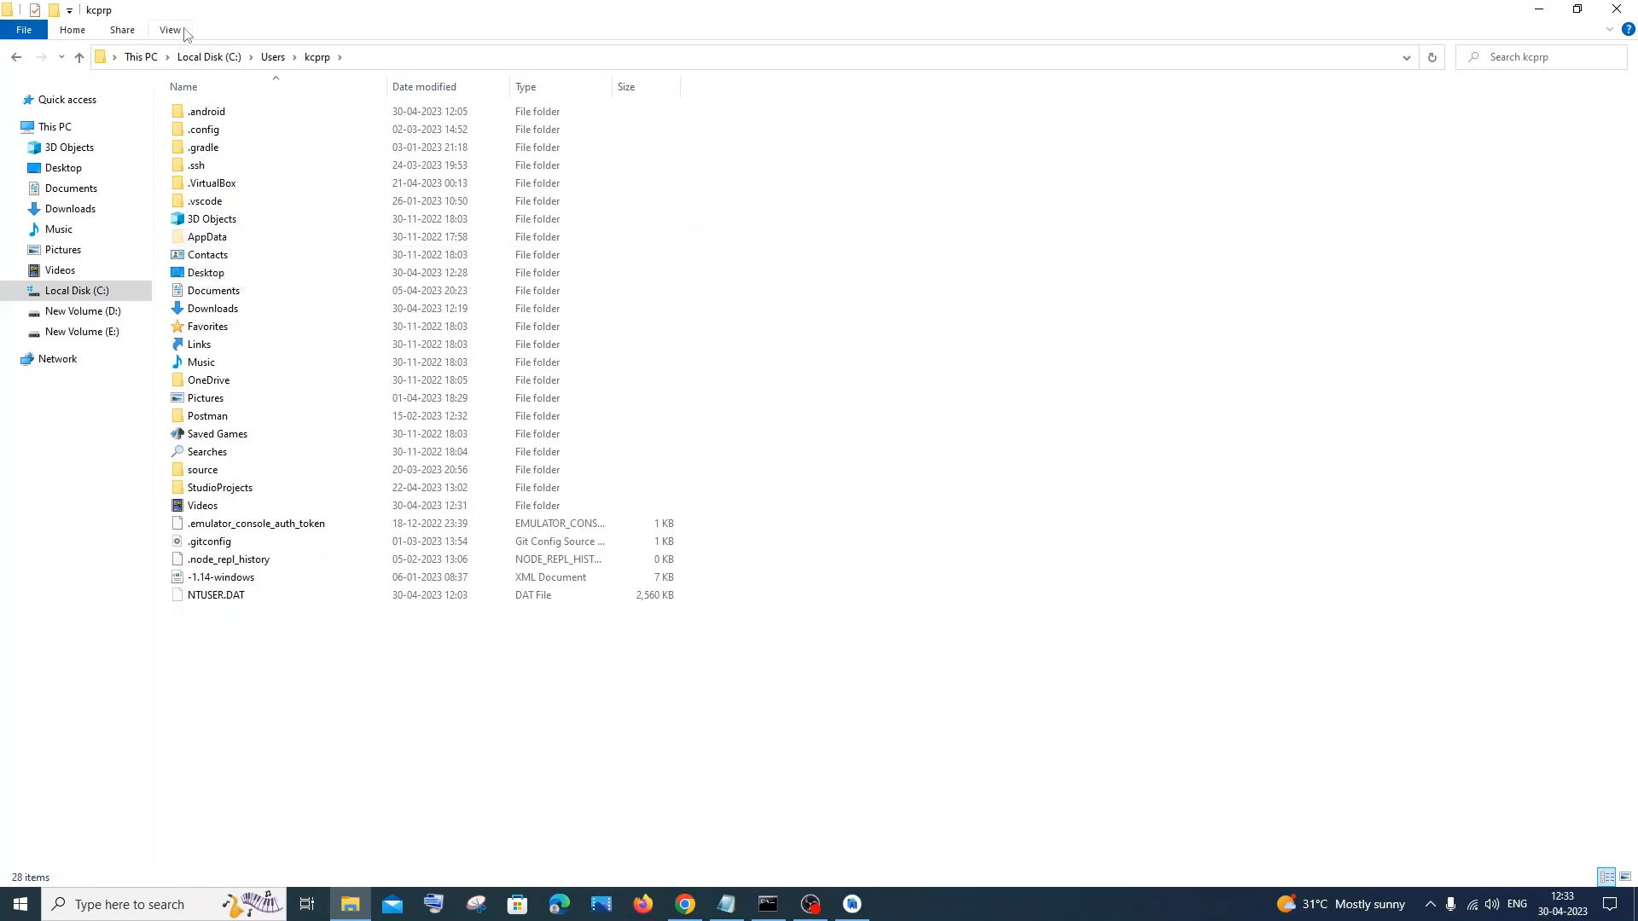
click(168, 29)
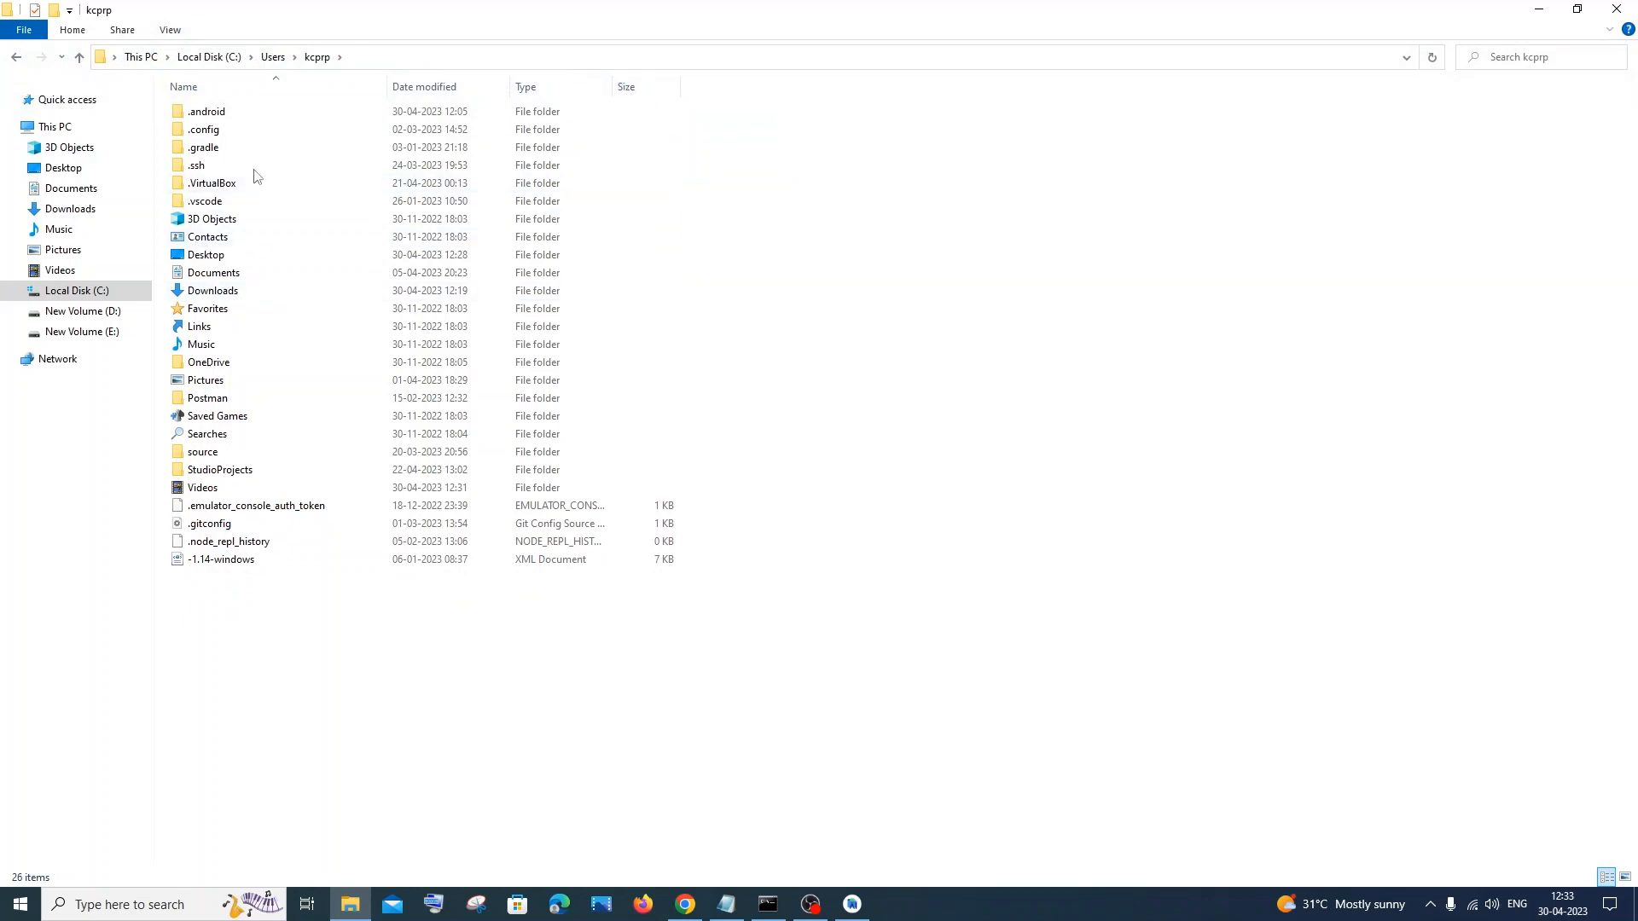
click(168, 30)
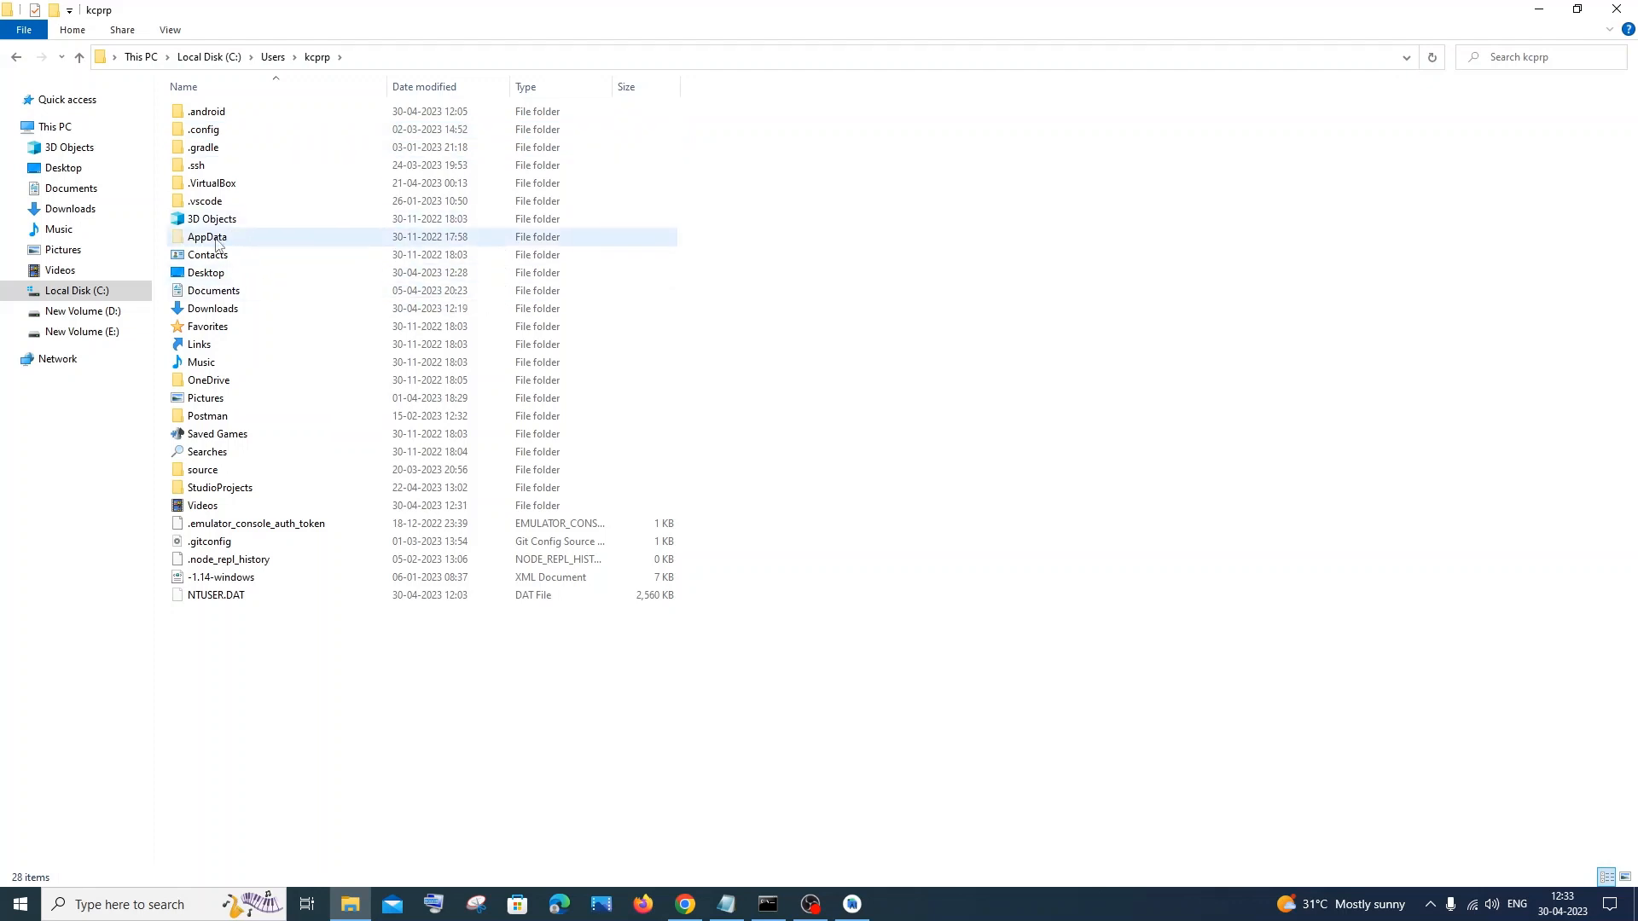
Step: Go into AppData\Roaming\npm and select its full path in the address bar
double_click(206, 237)
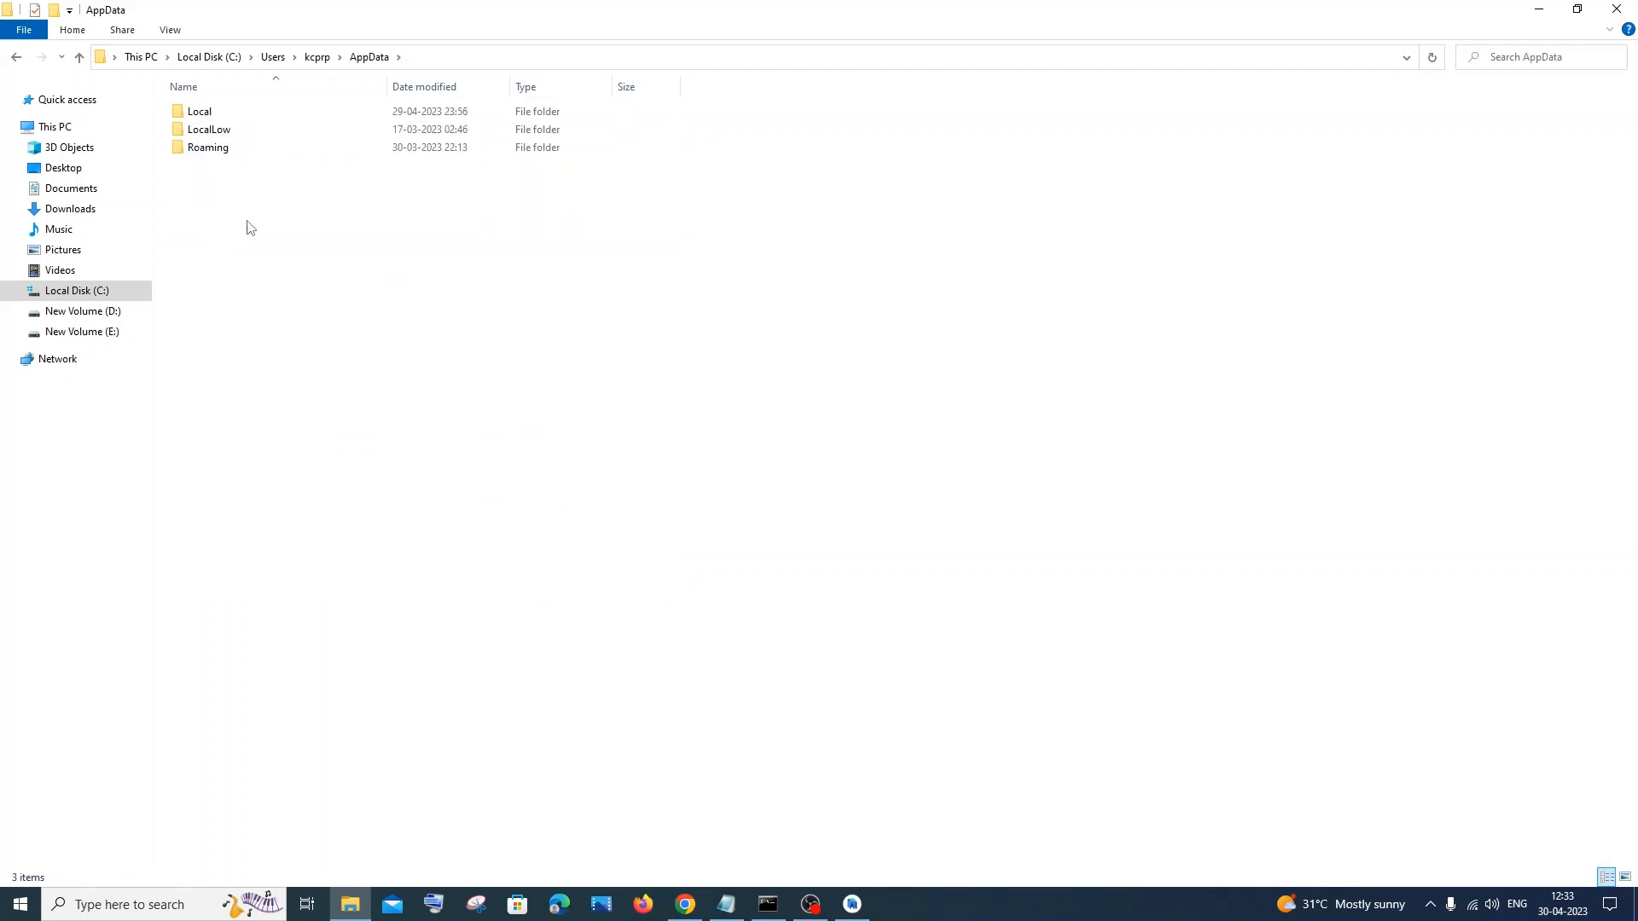
double_click(208, 146)
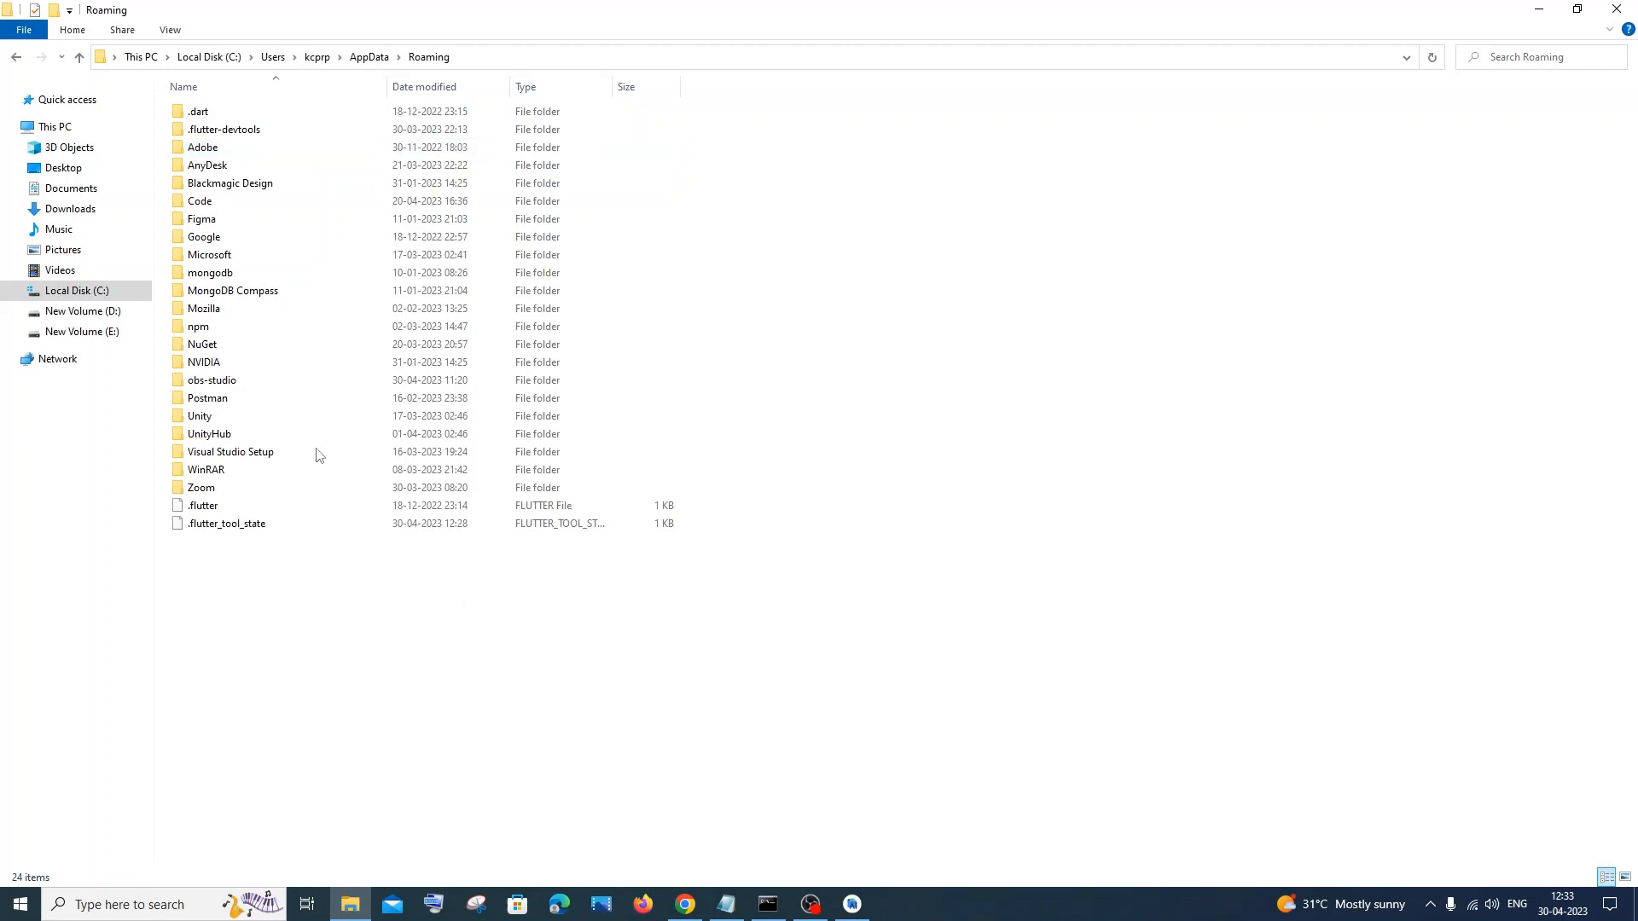
double_click(203, 326)
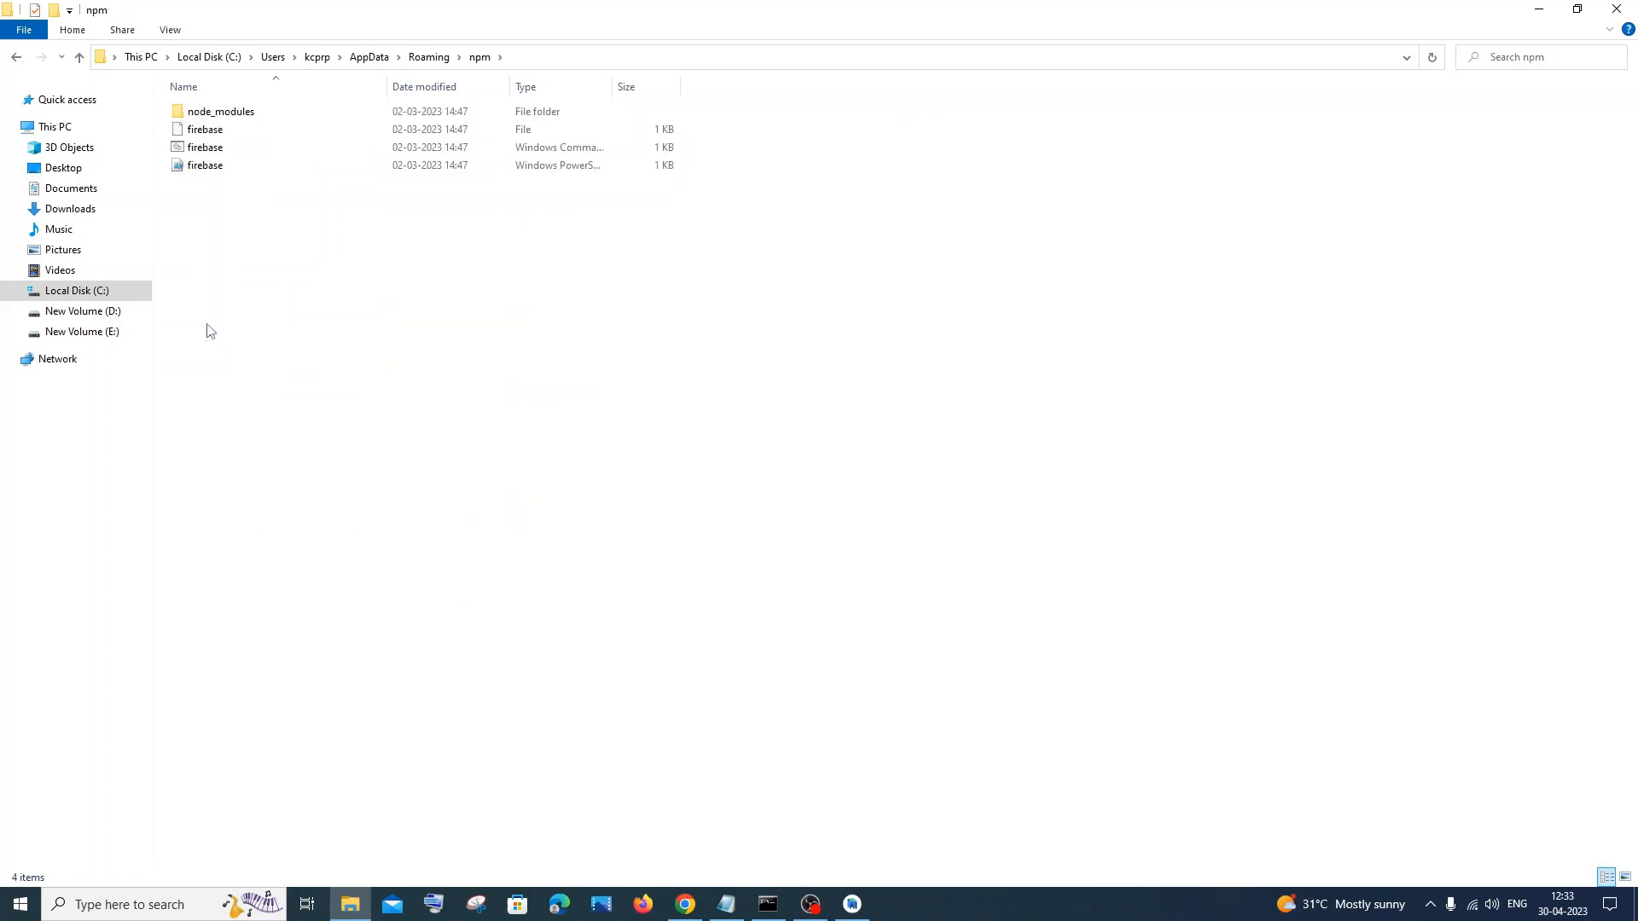
click(205, 128)
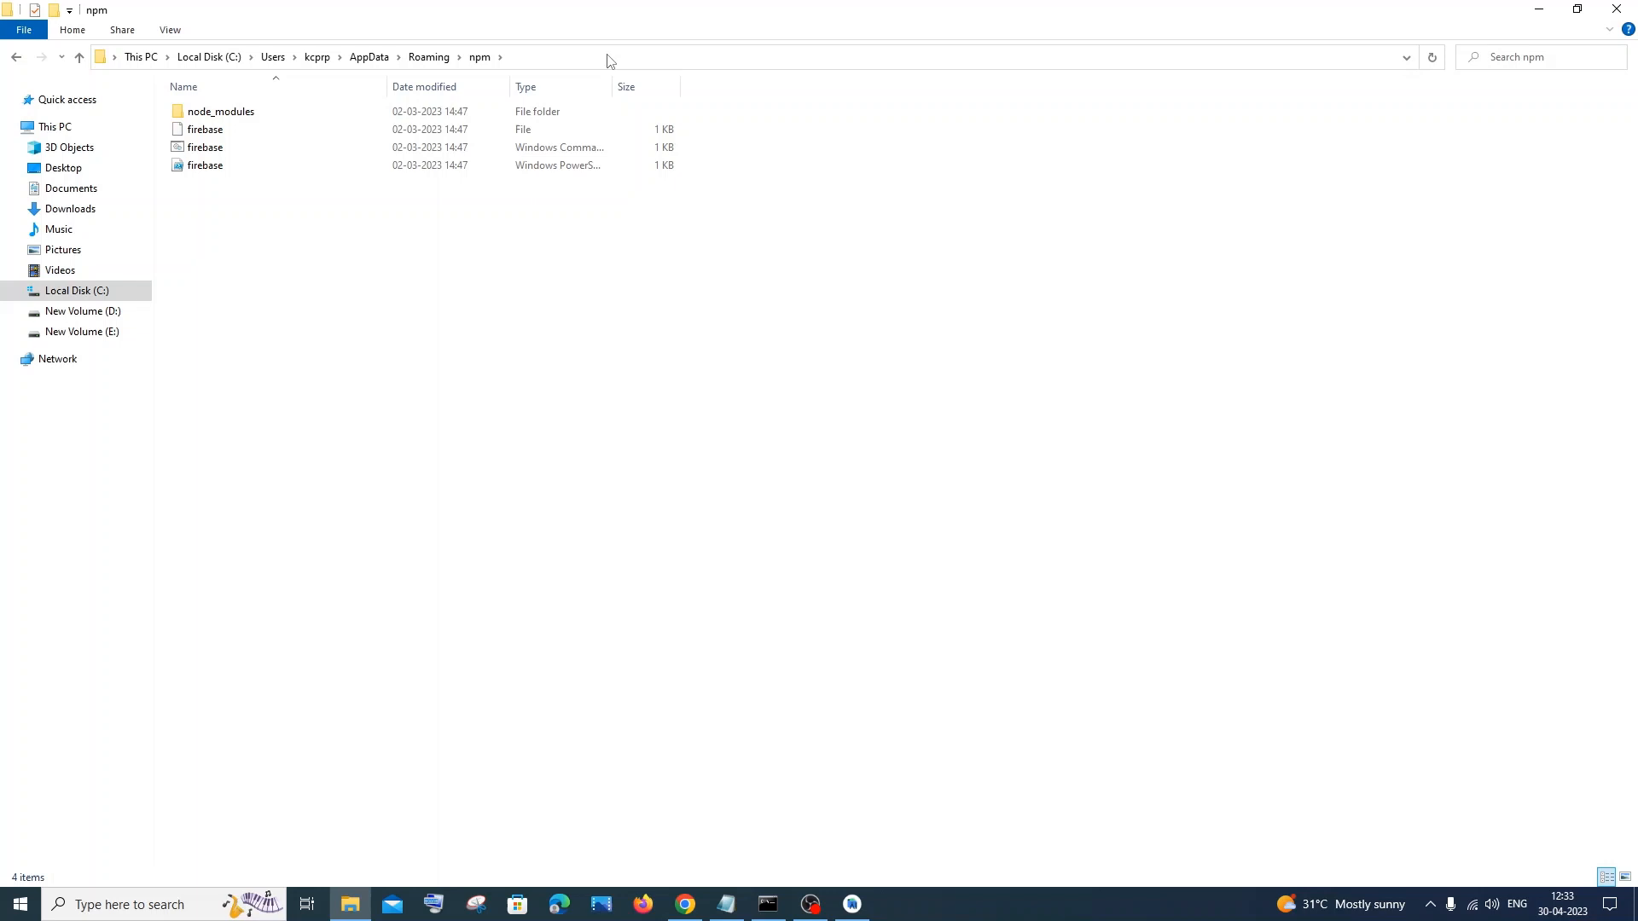
click(609, 56)
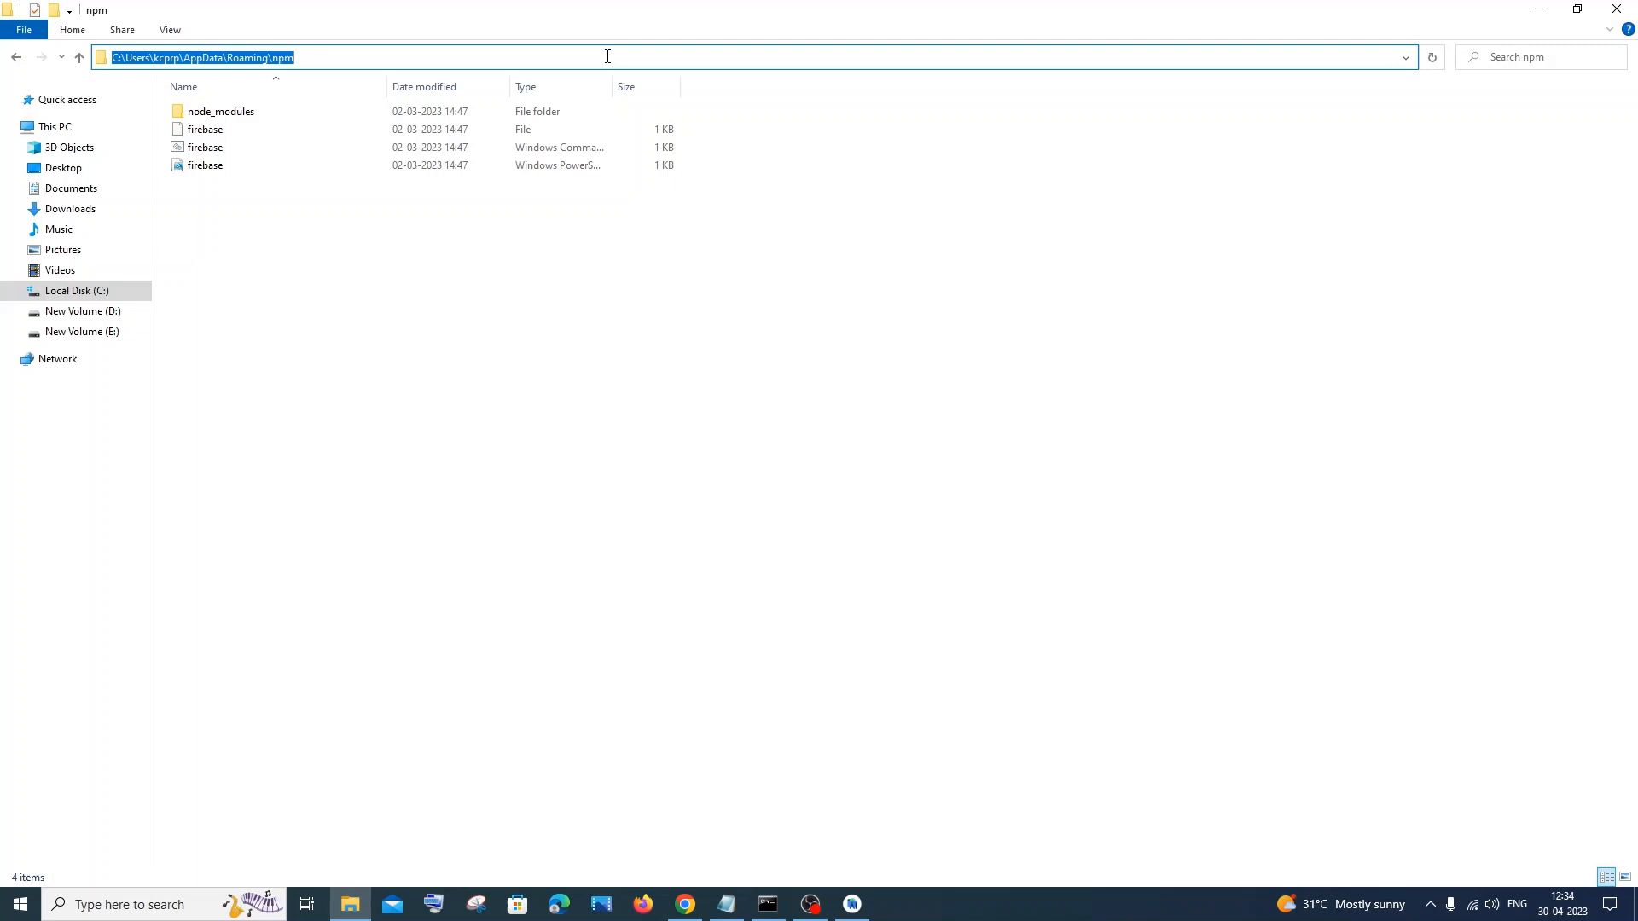
mouse_move(597, 389)
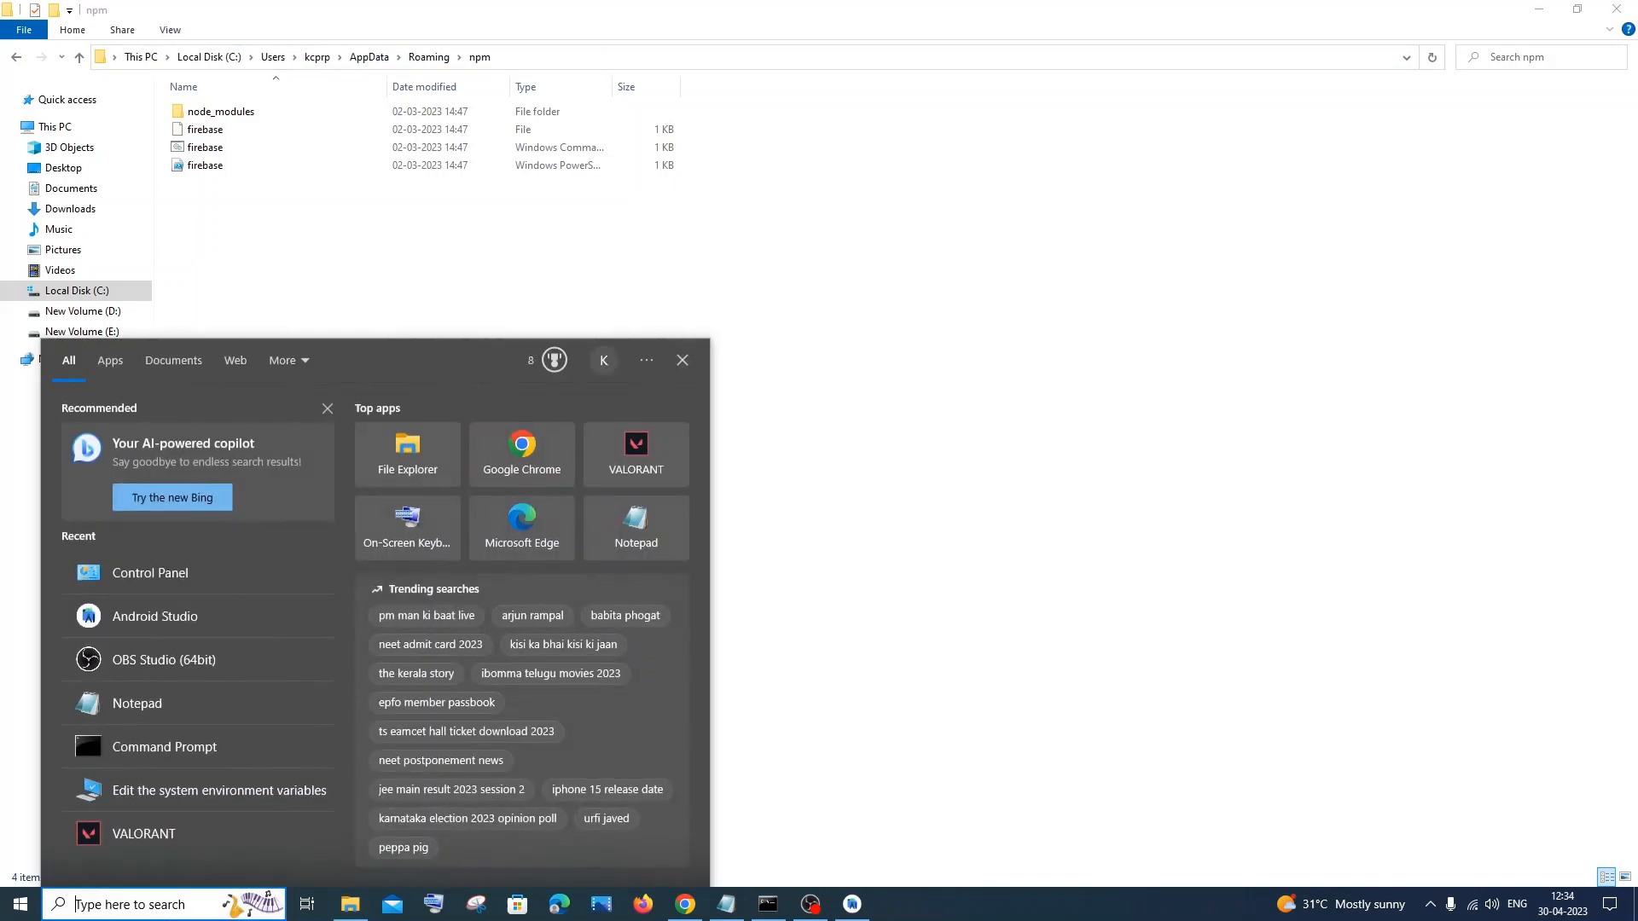
Step: Open the Environment Variables dialog by searching 'env' in Windows
text(env)
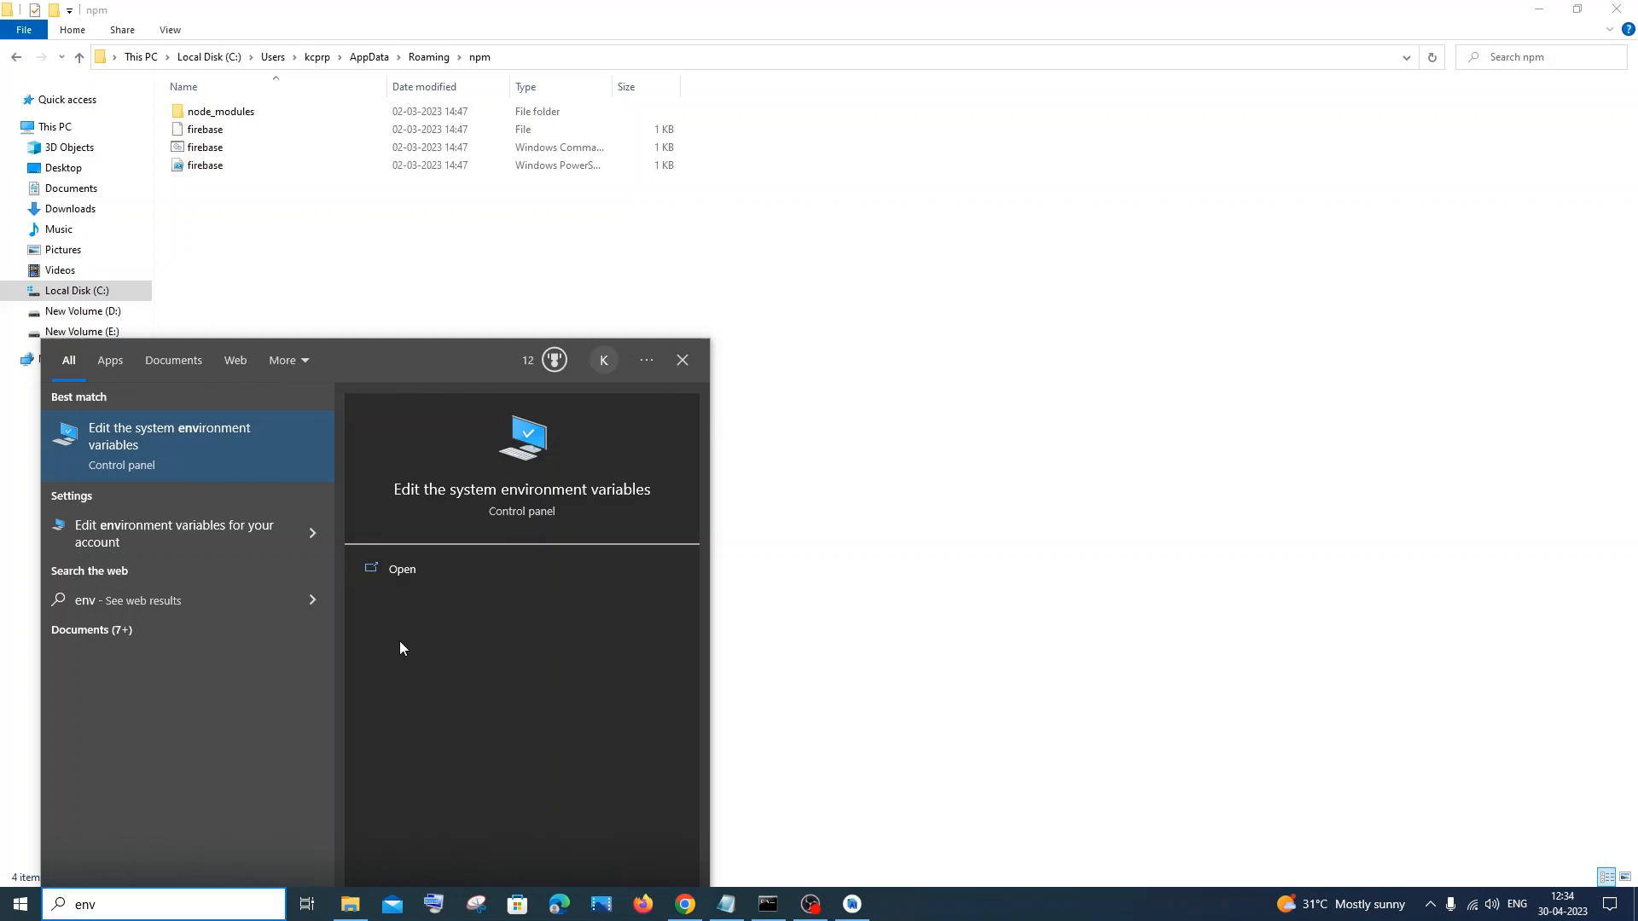
click(169, 446)
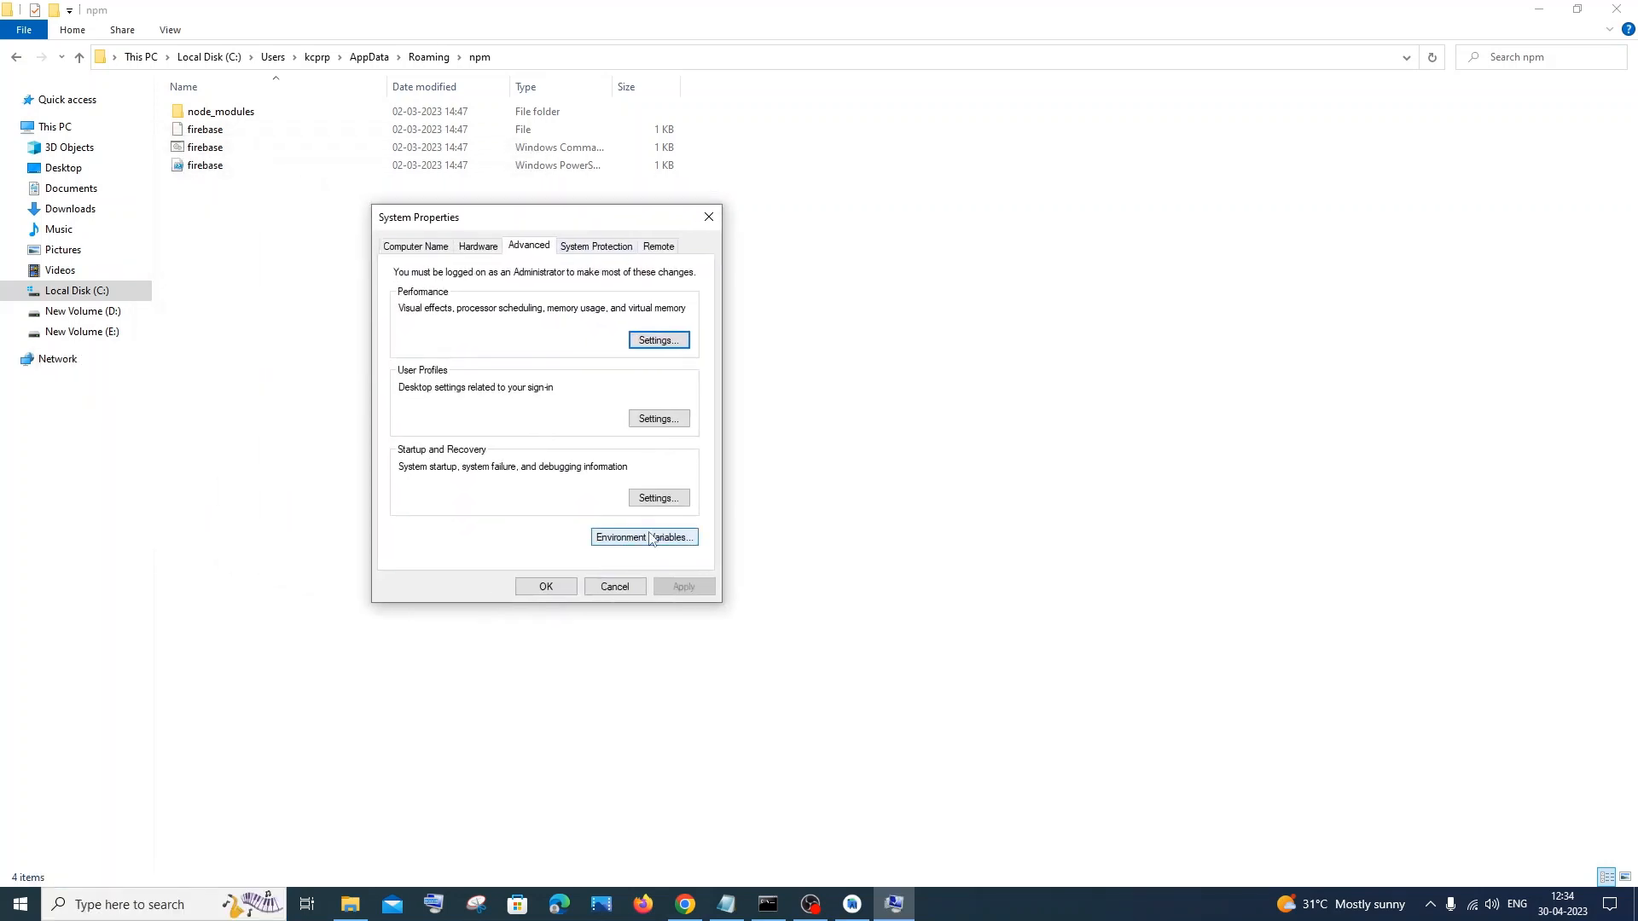
click(644, 538)
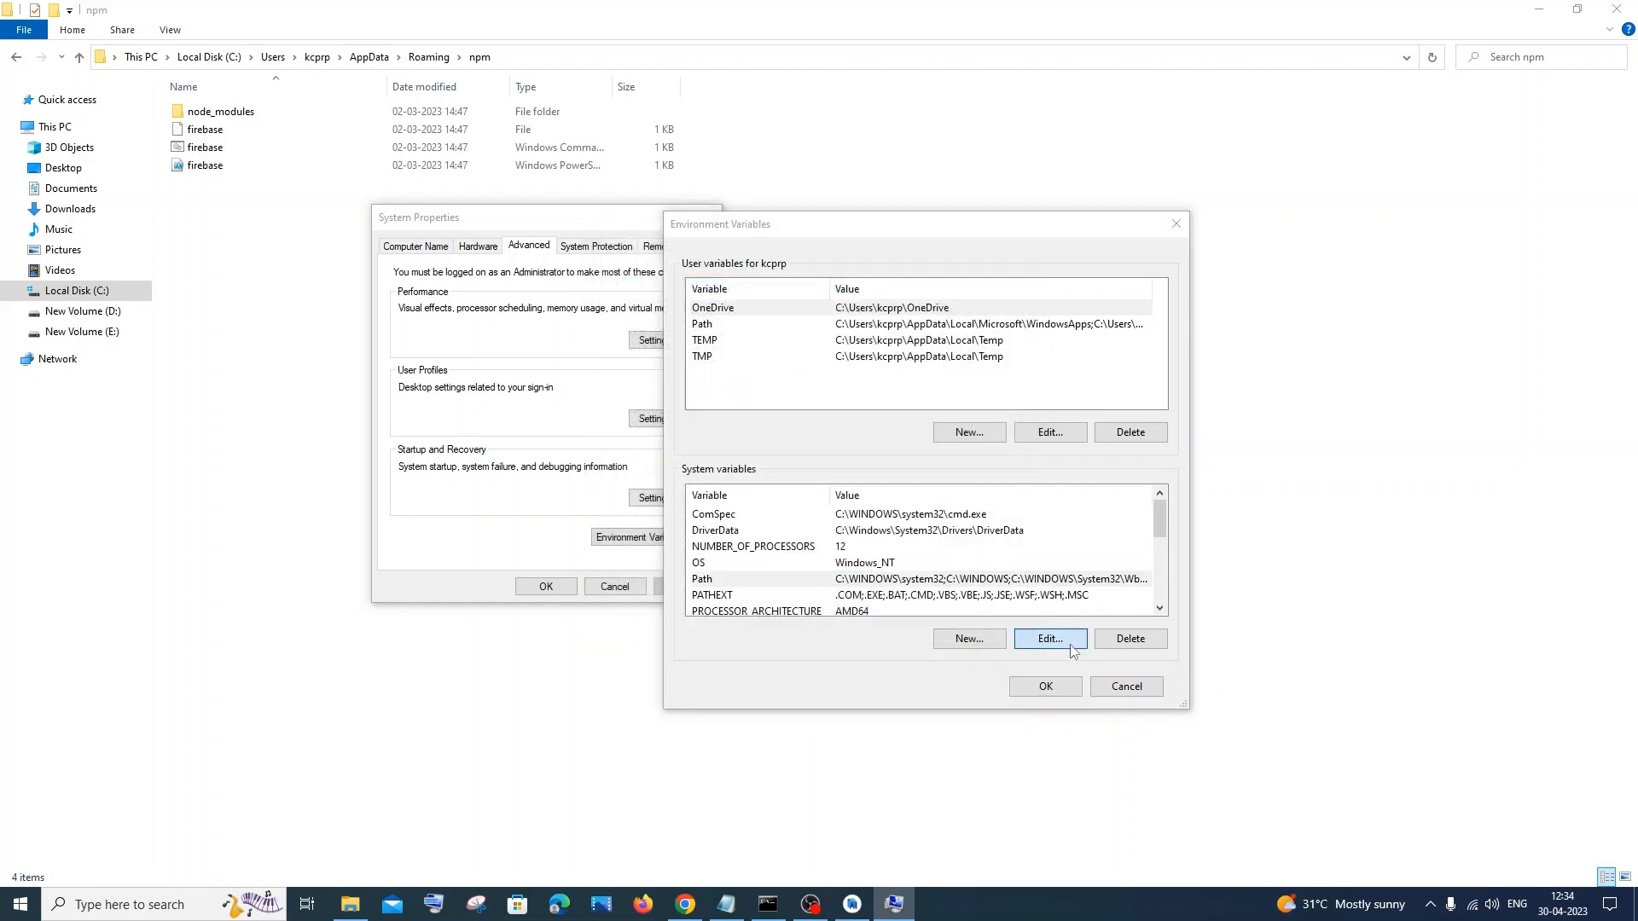
Step: Add C:\Users\kcprp\AppData\Roaming\npm as a new system Path entry and save
click(1050, 638)
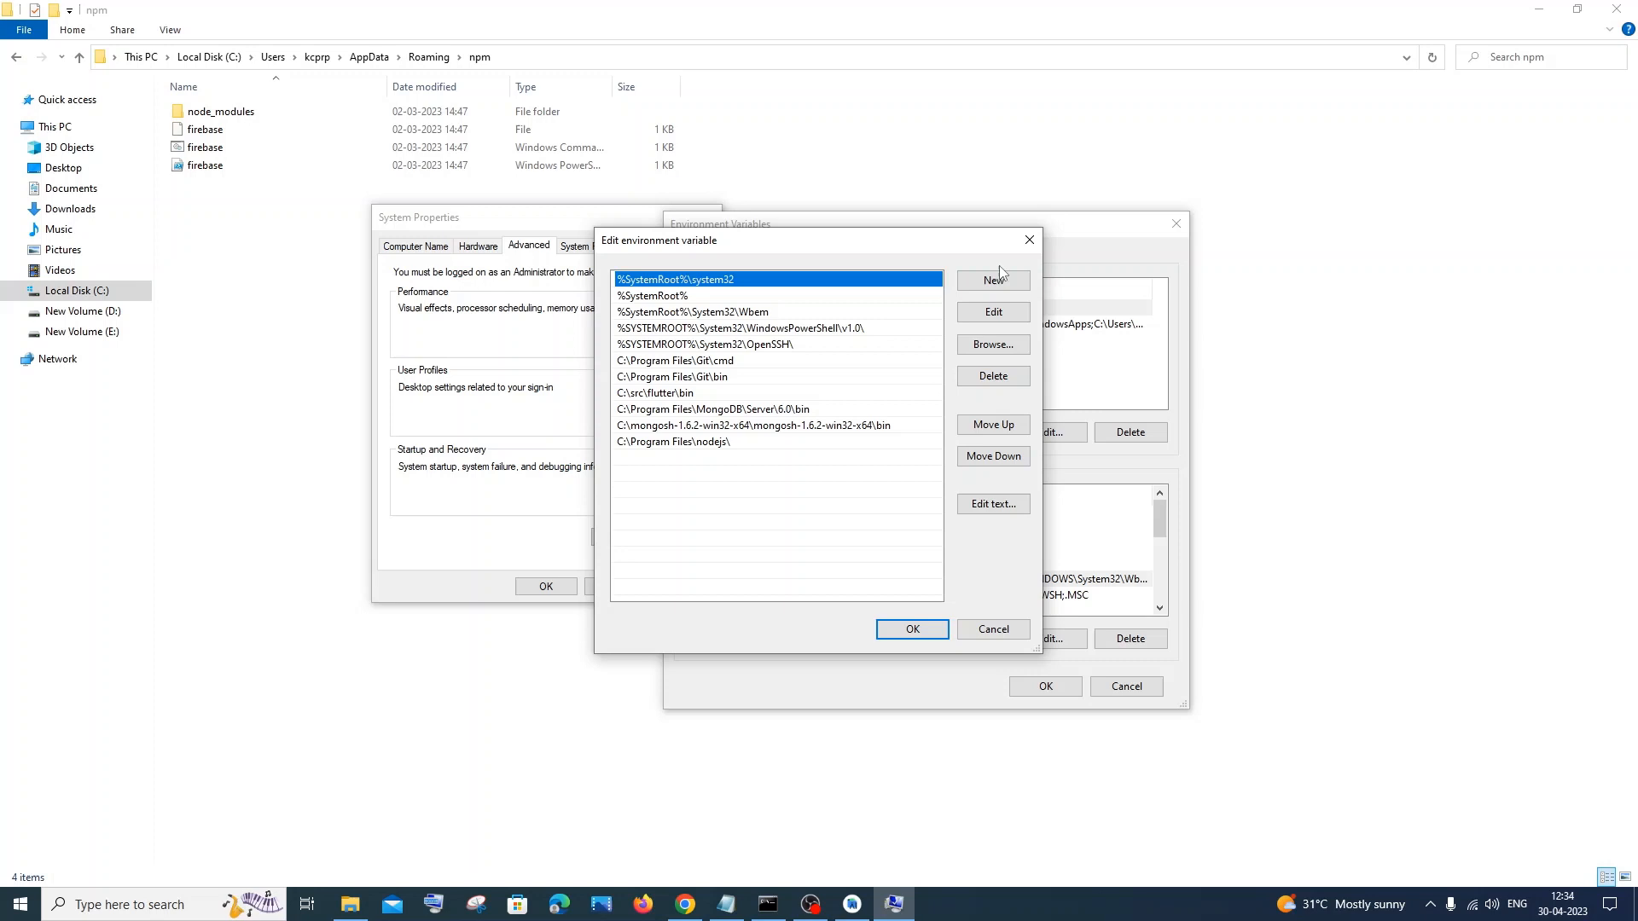
click(993, 280)
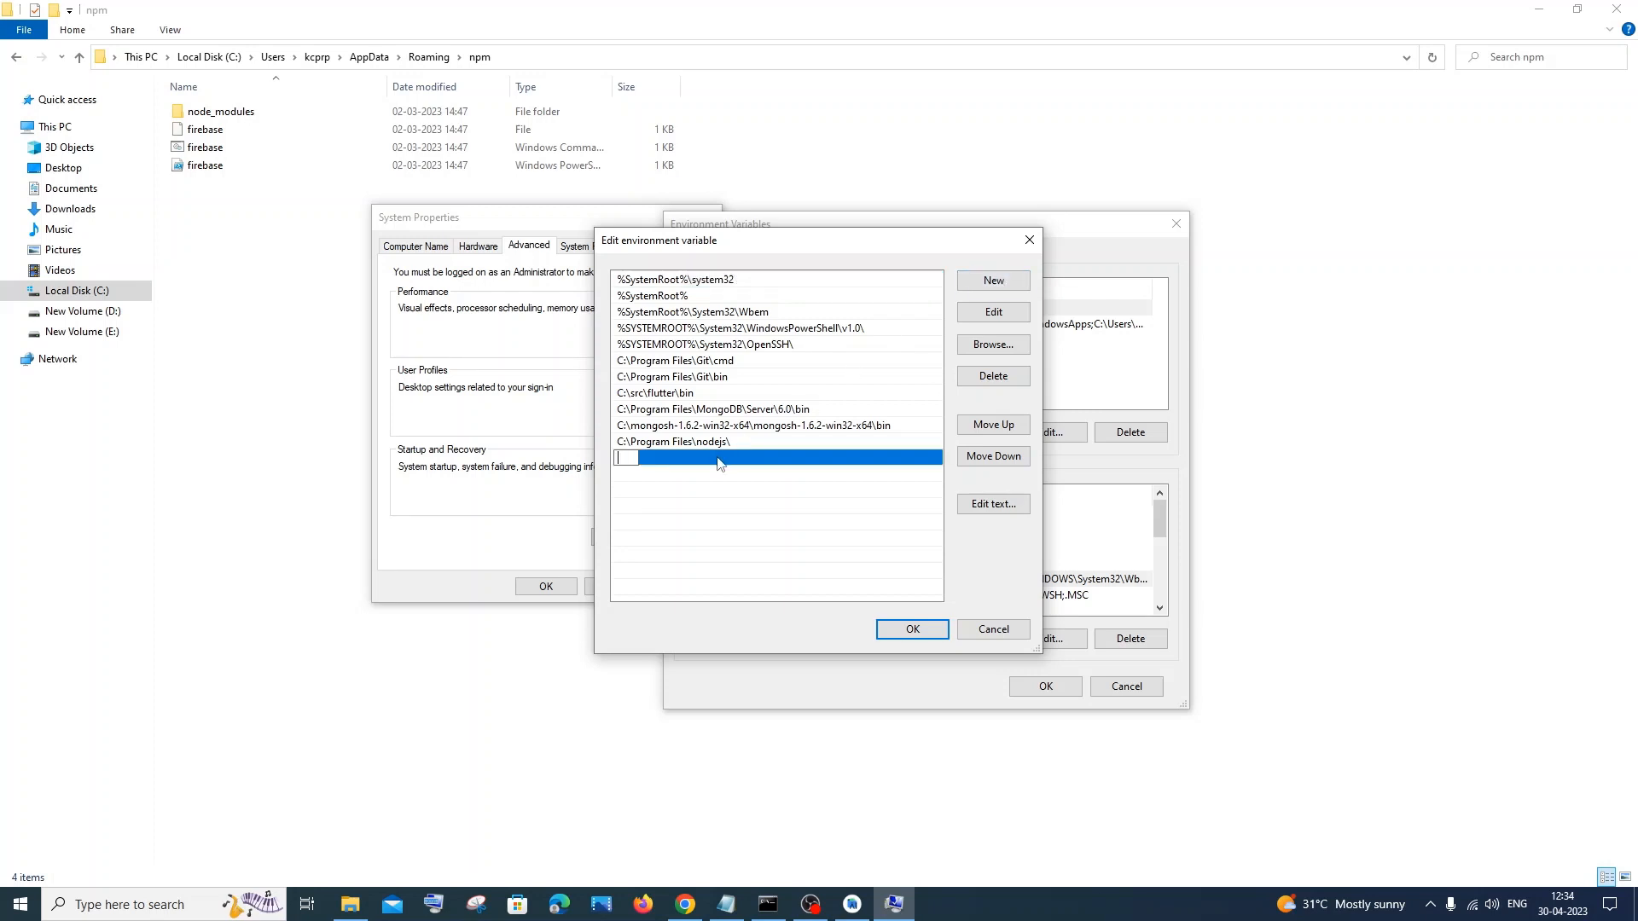
text(C:\Users\kcprp\AppData\Roaming\npm)
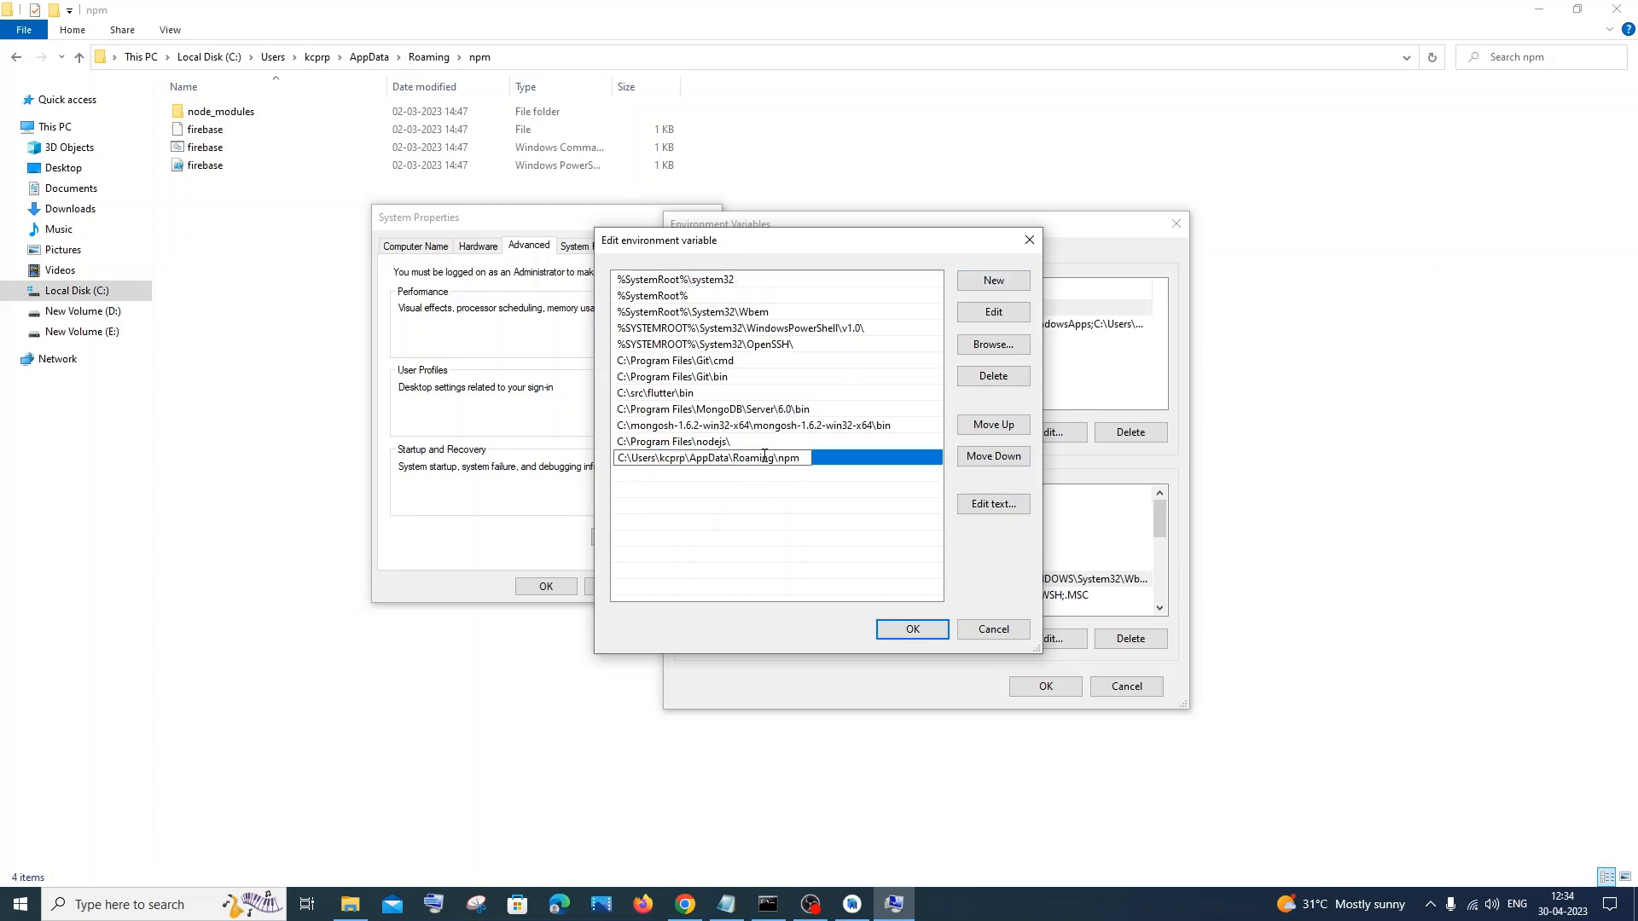
click(912, 629)
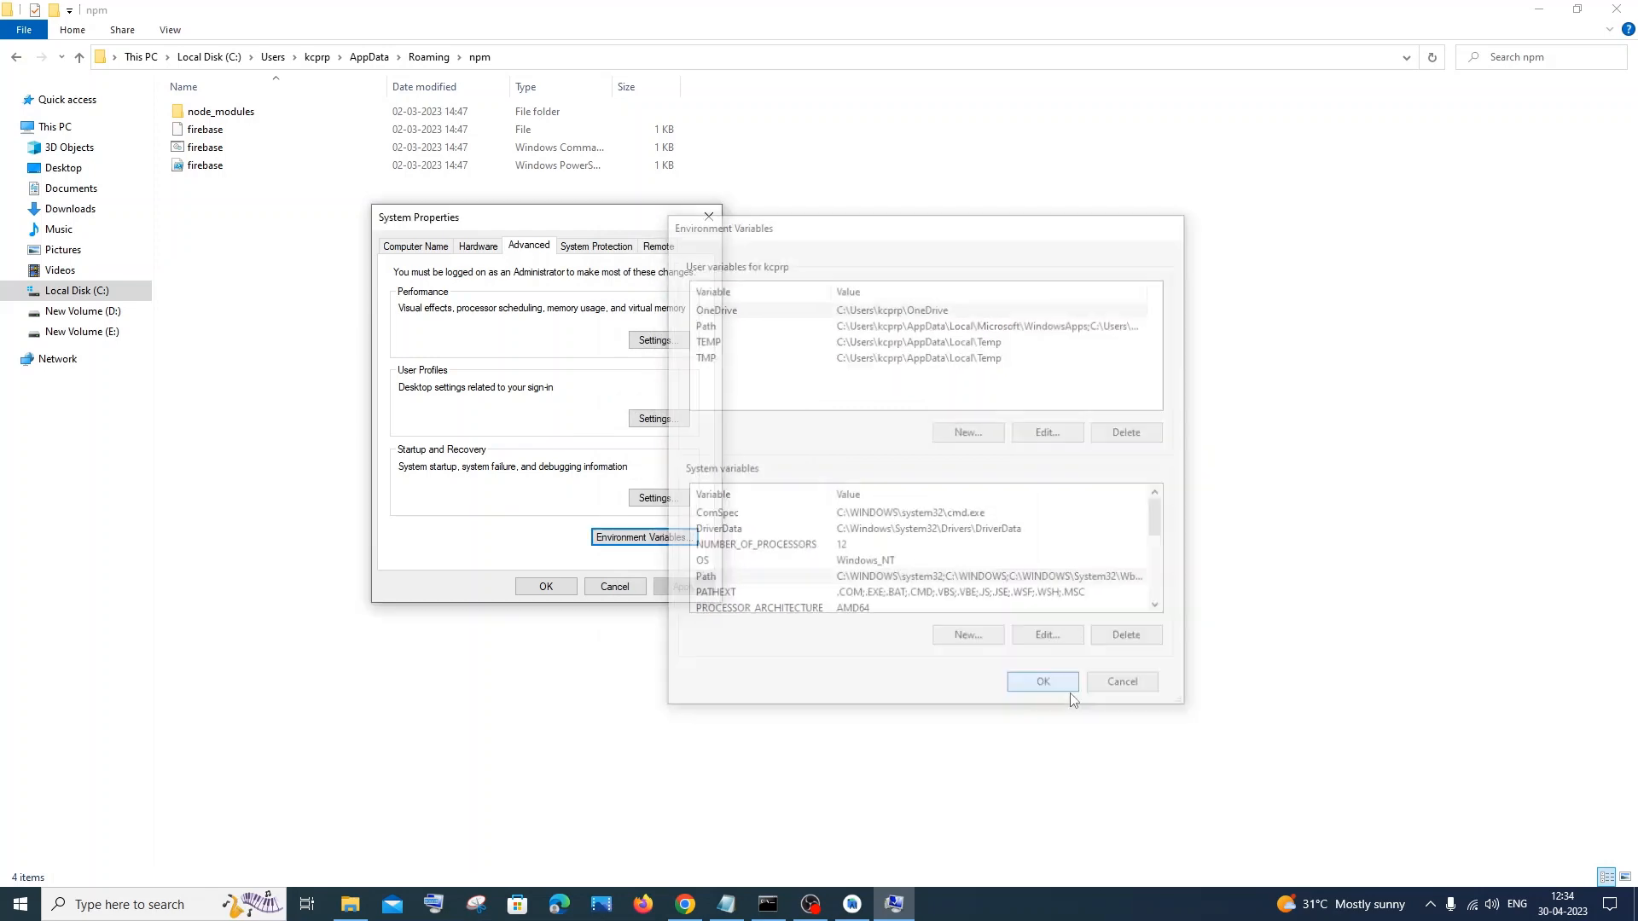
click(1043, 682)
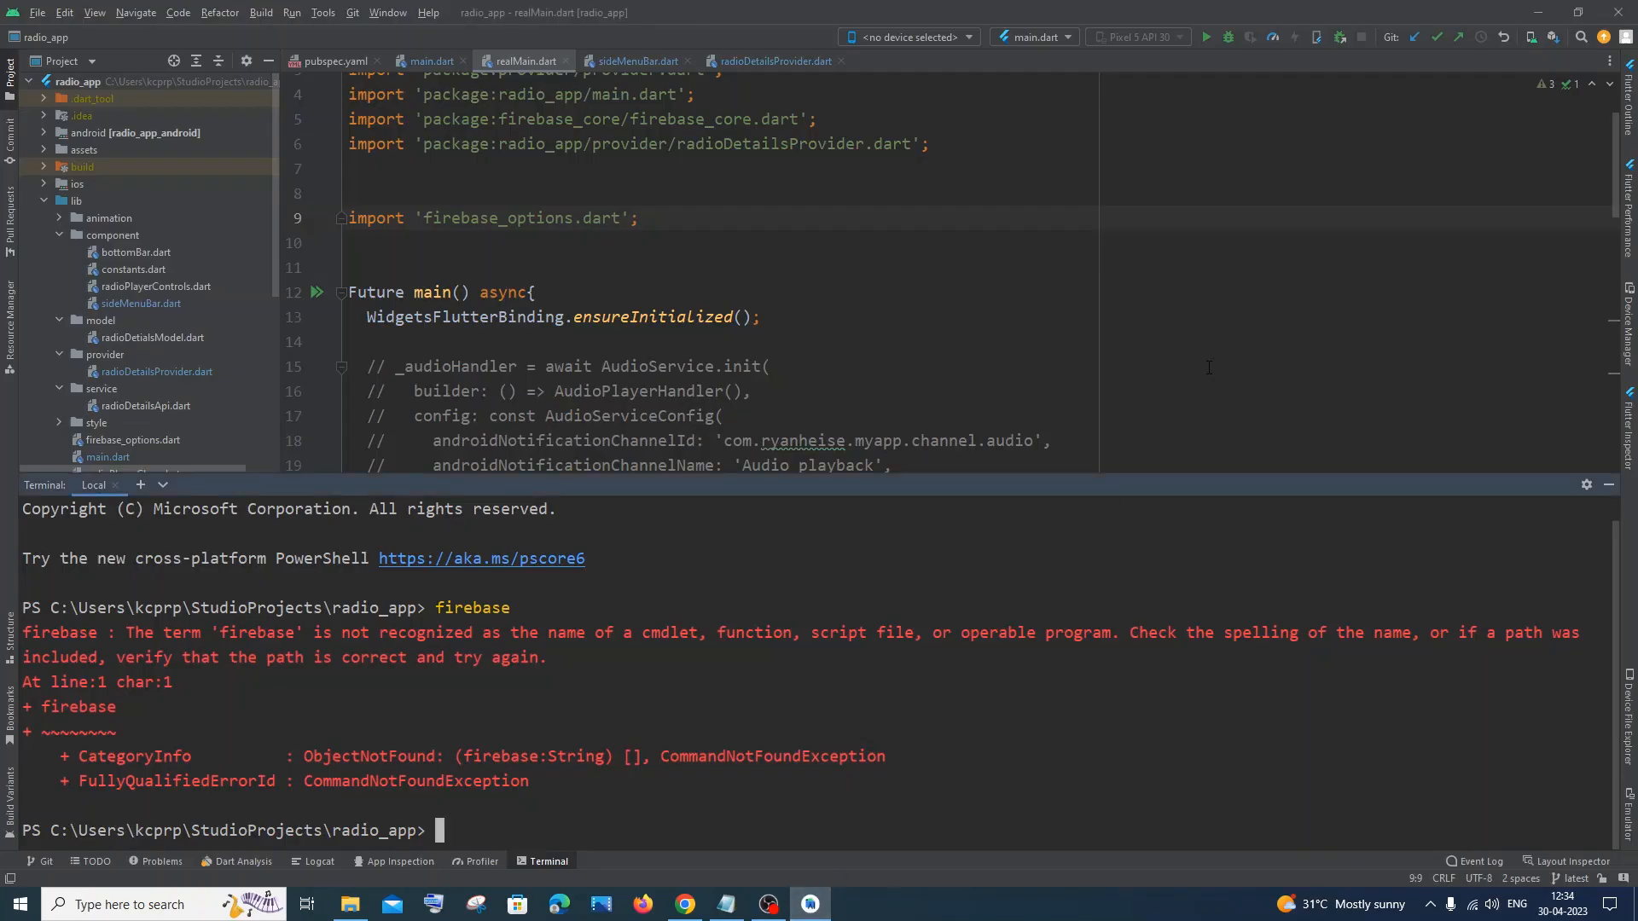
Step: Open Command Prompt from taskbar search and enter the firebase command
click(1619, 11)
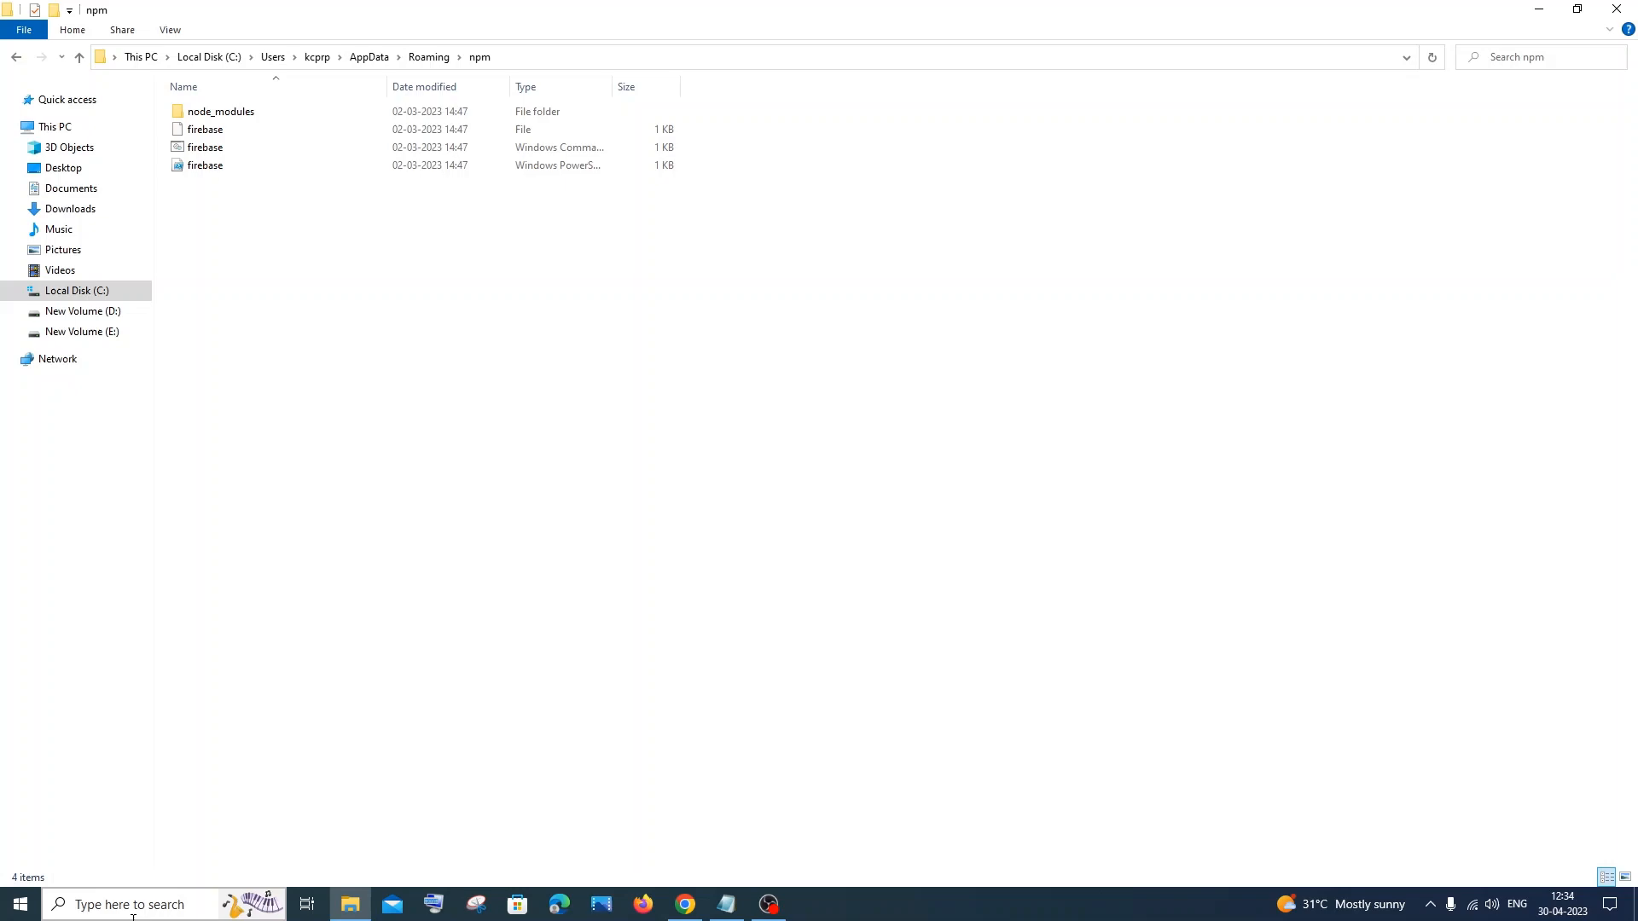
click(810, 904)
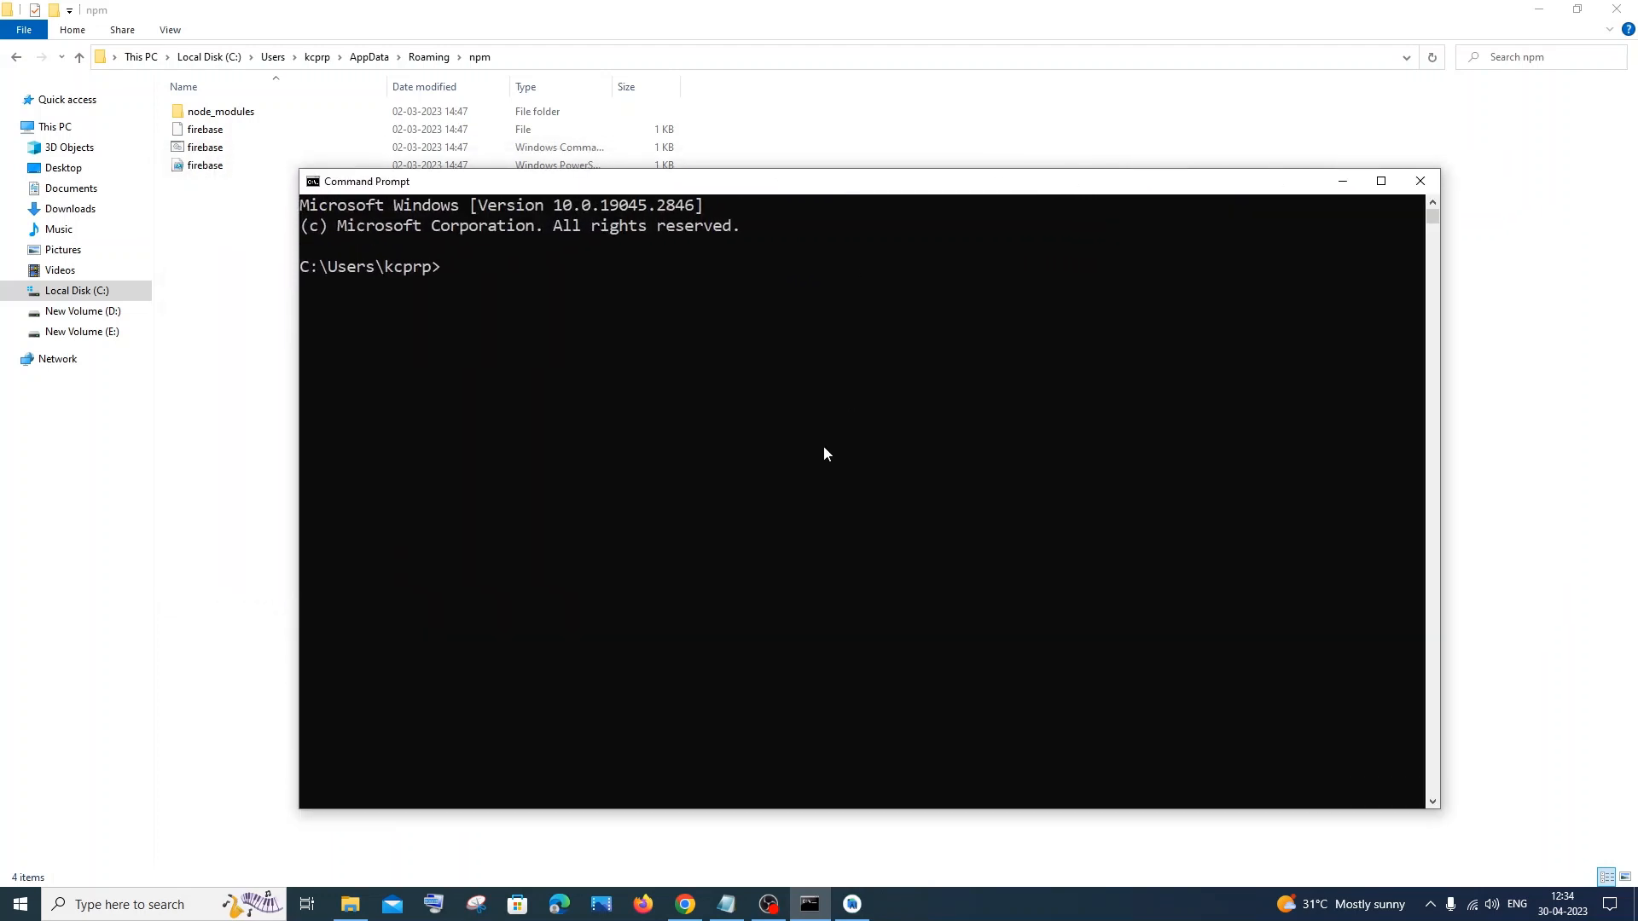
text(fire)
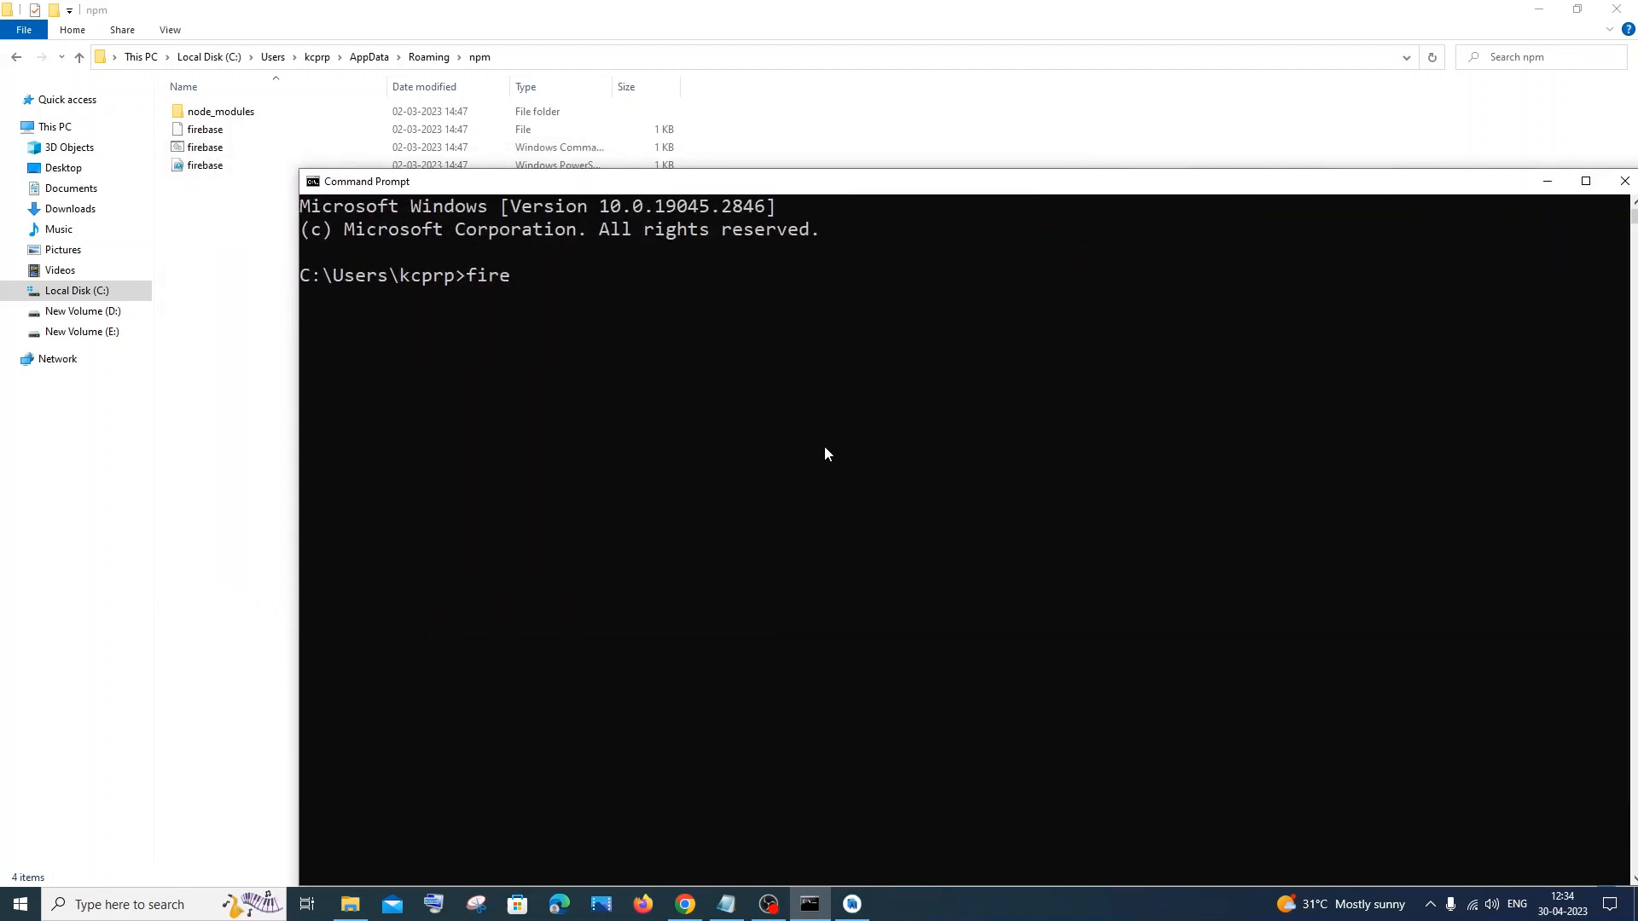
text(base)
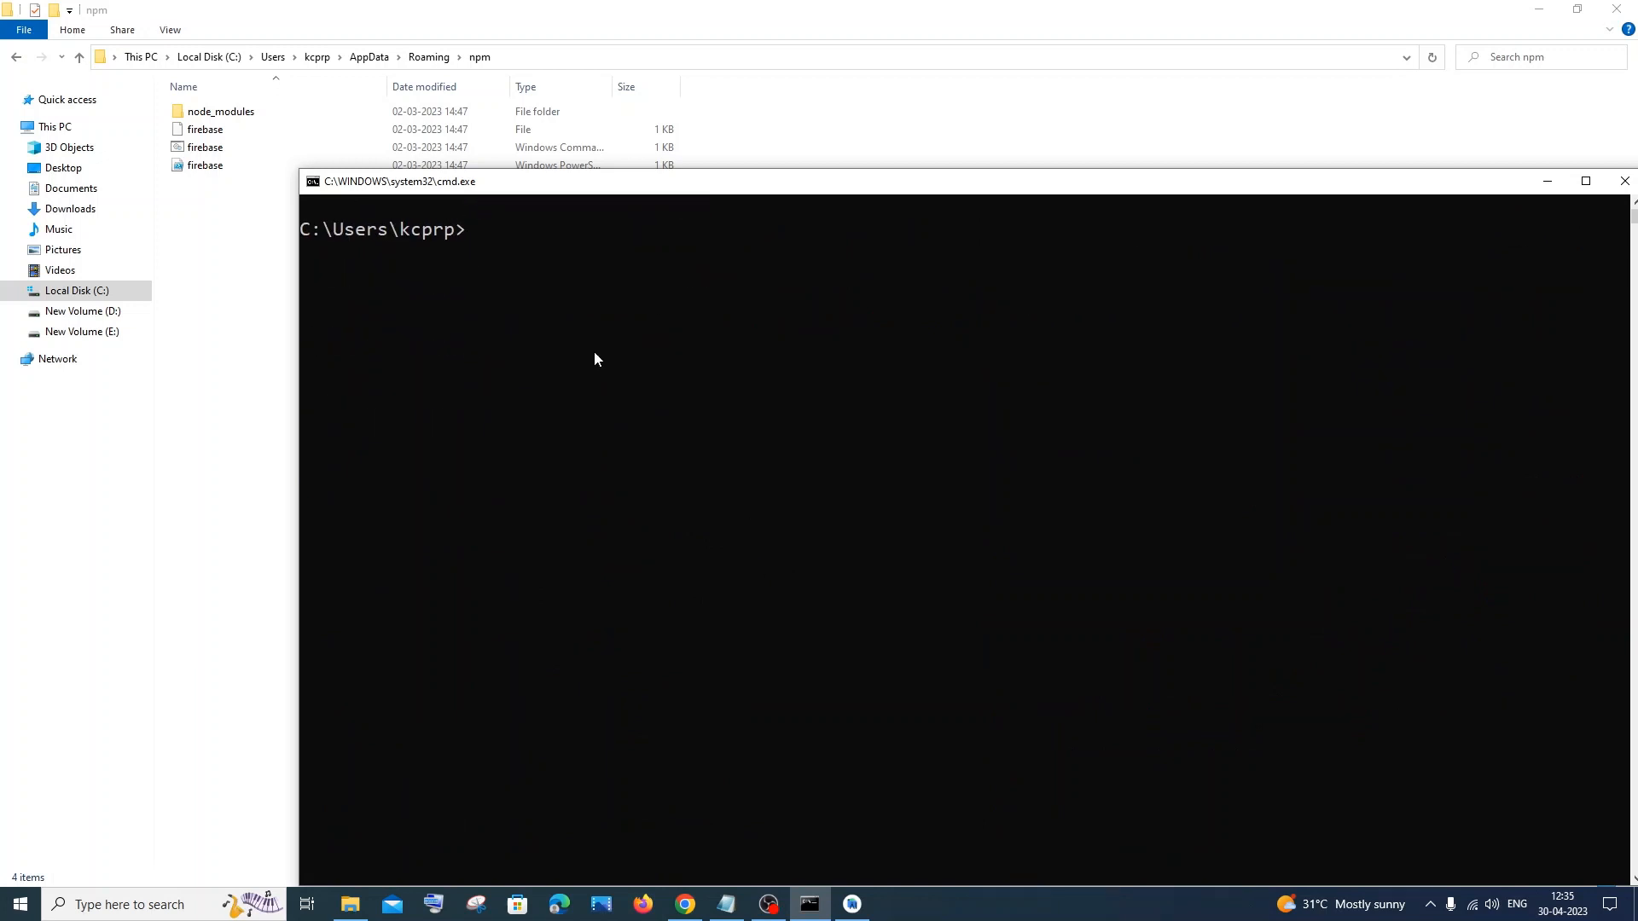
text(firebase logi)
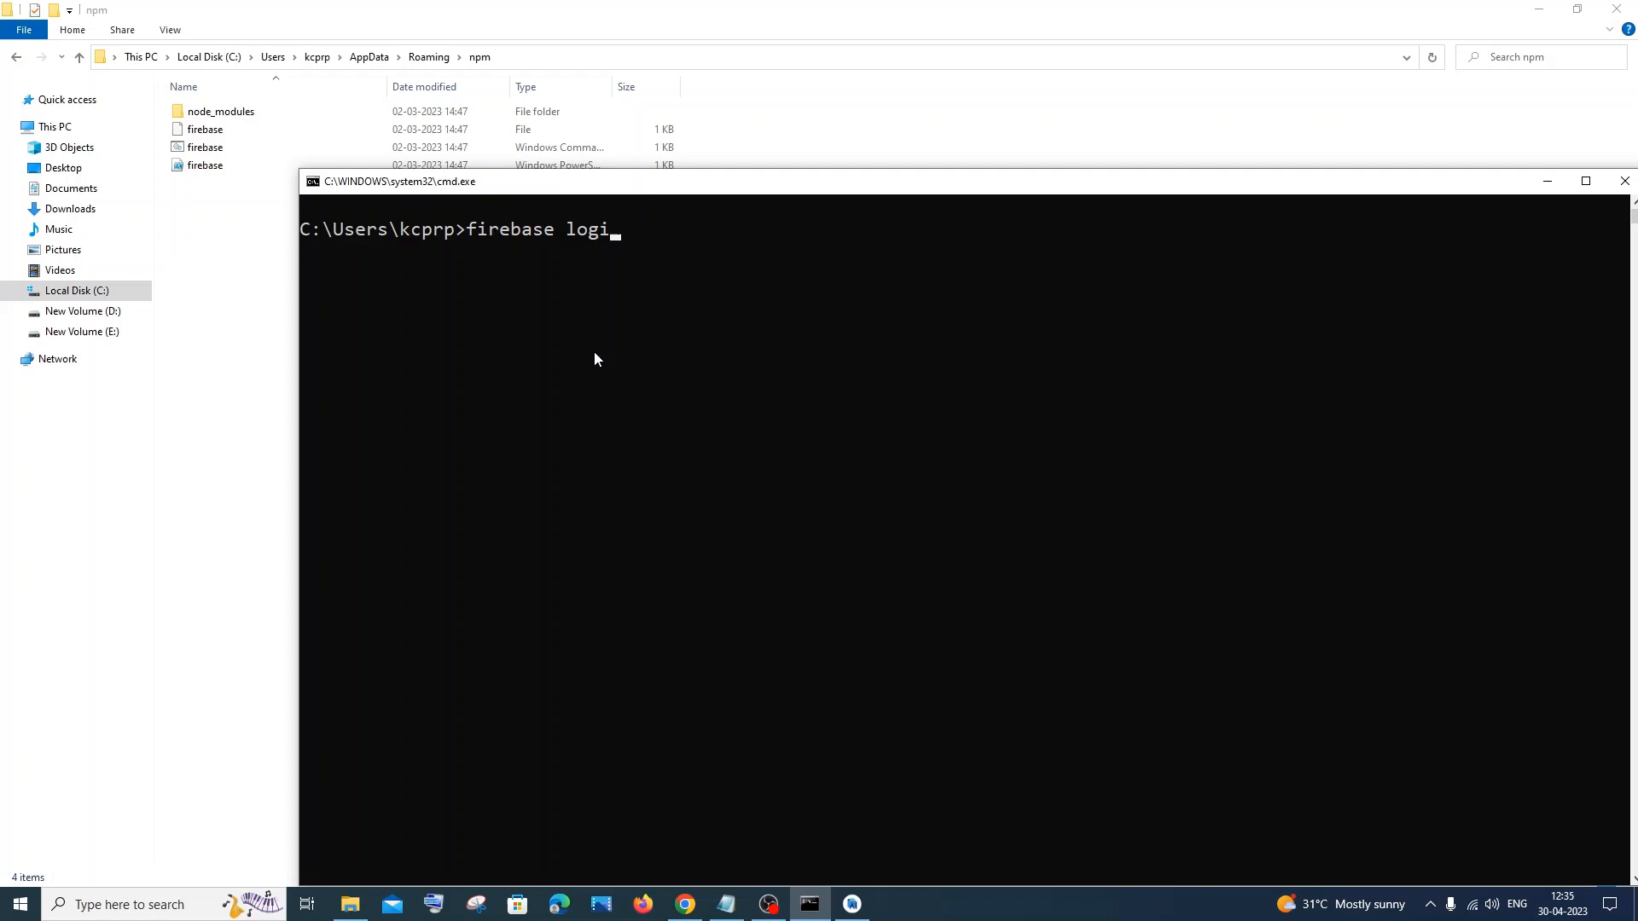
text(n)
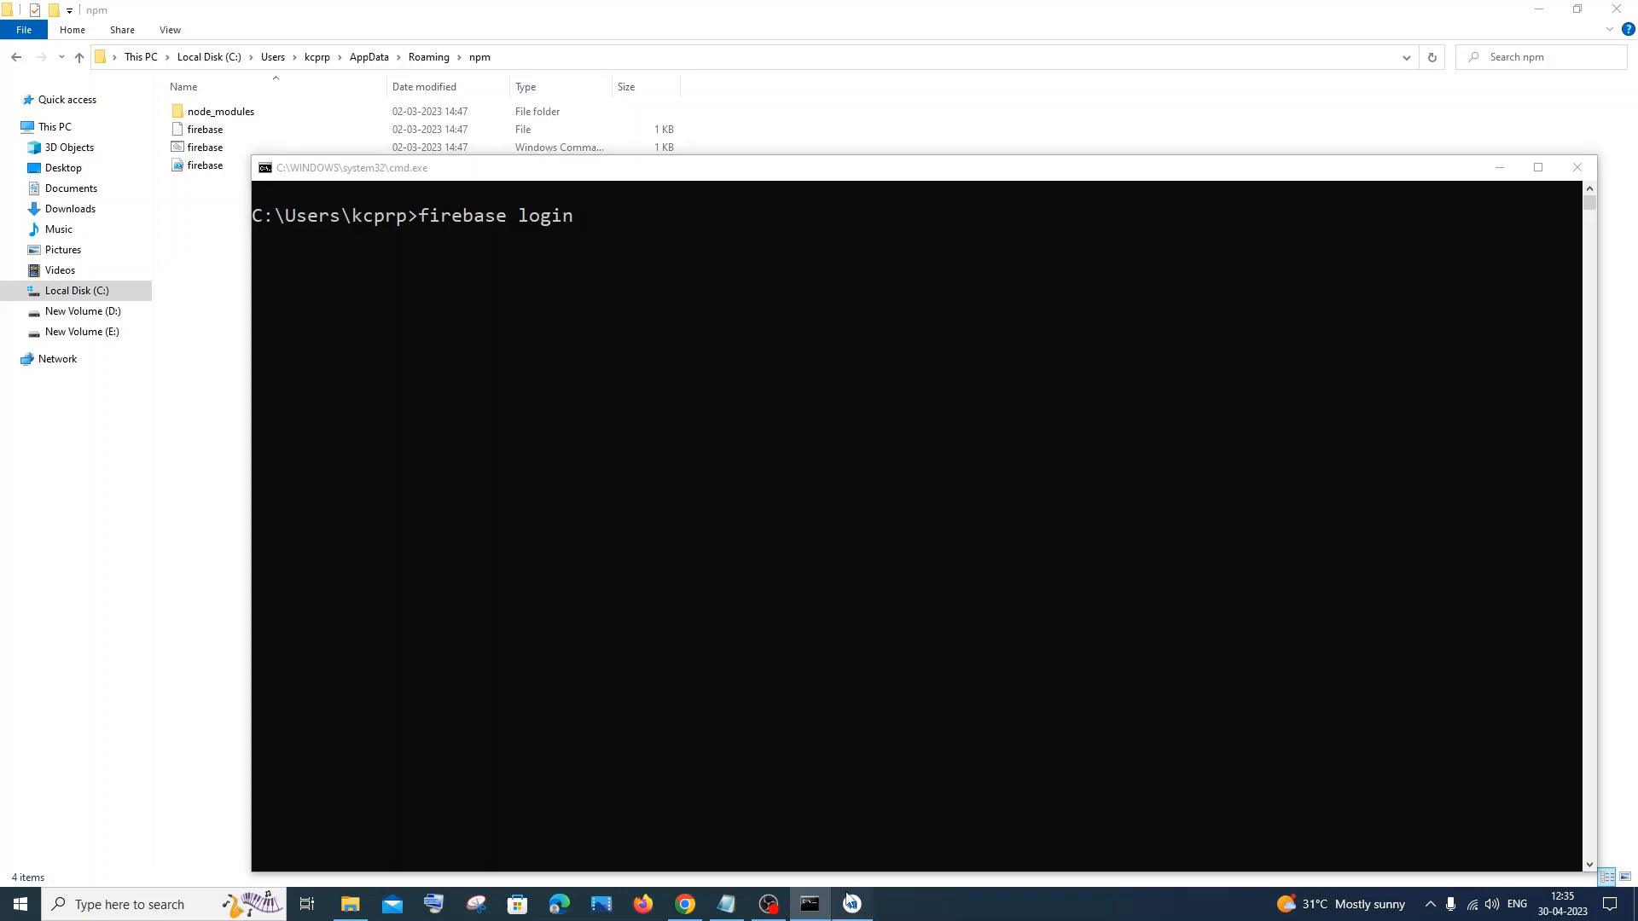
Step: Return to Android Studio's terminal and run firebase
click(851, 904)
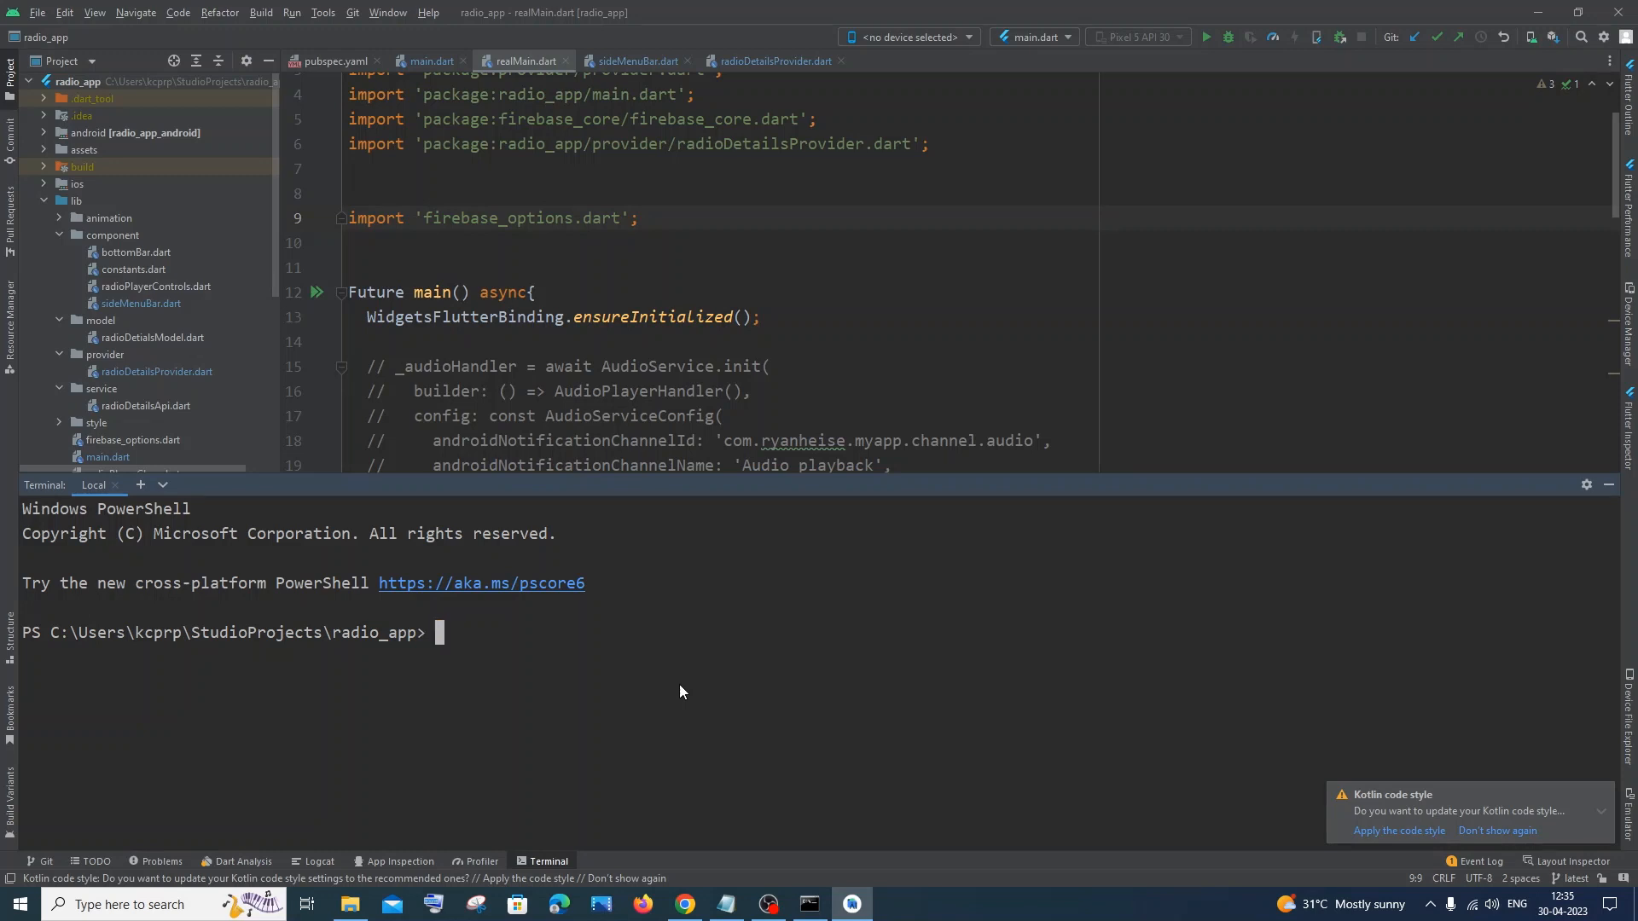
text(firebas)
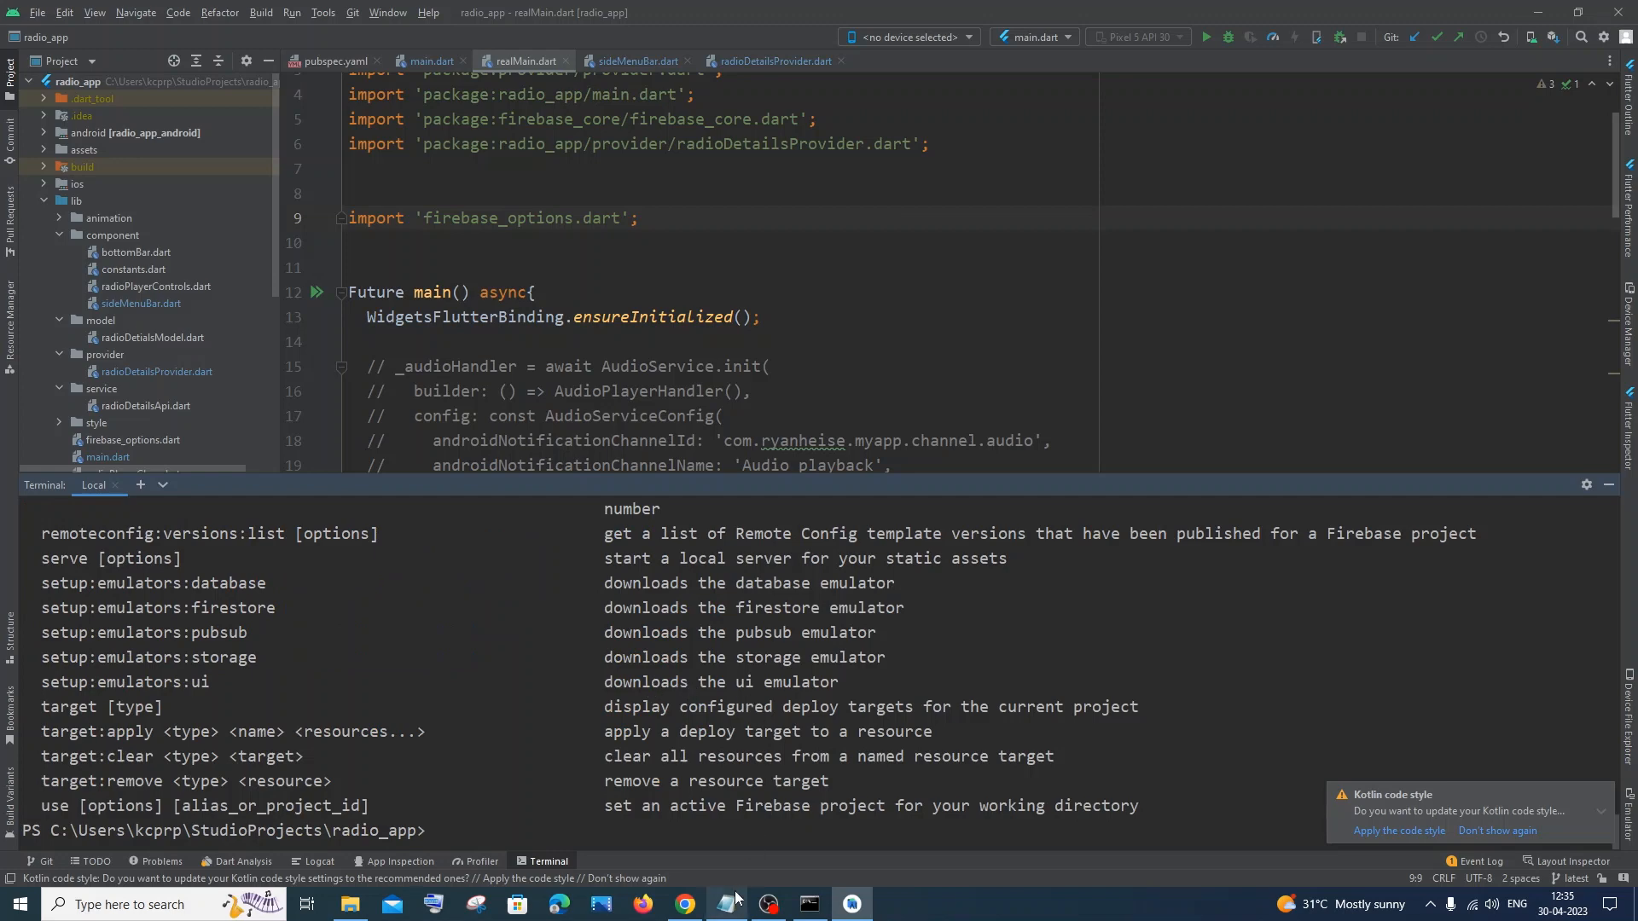
Step: Bring up the Notepad fix notes and highlight the listed steps
click(725, 905)
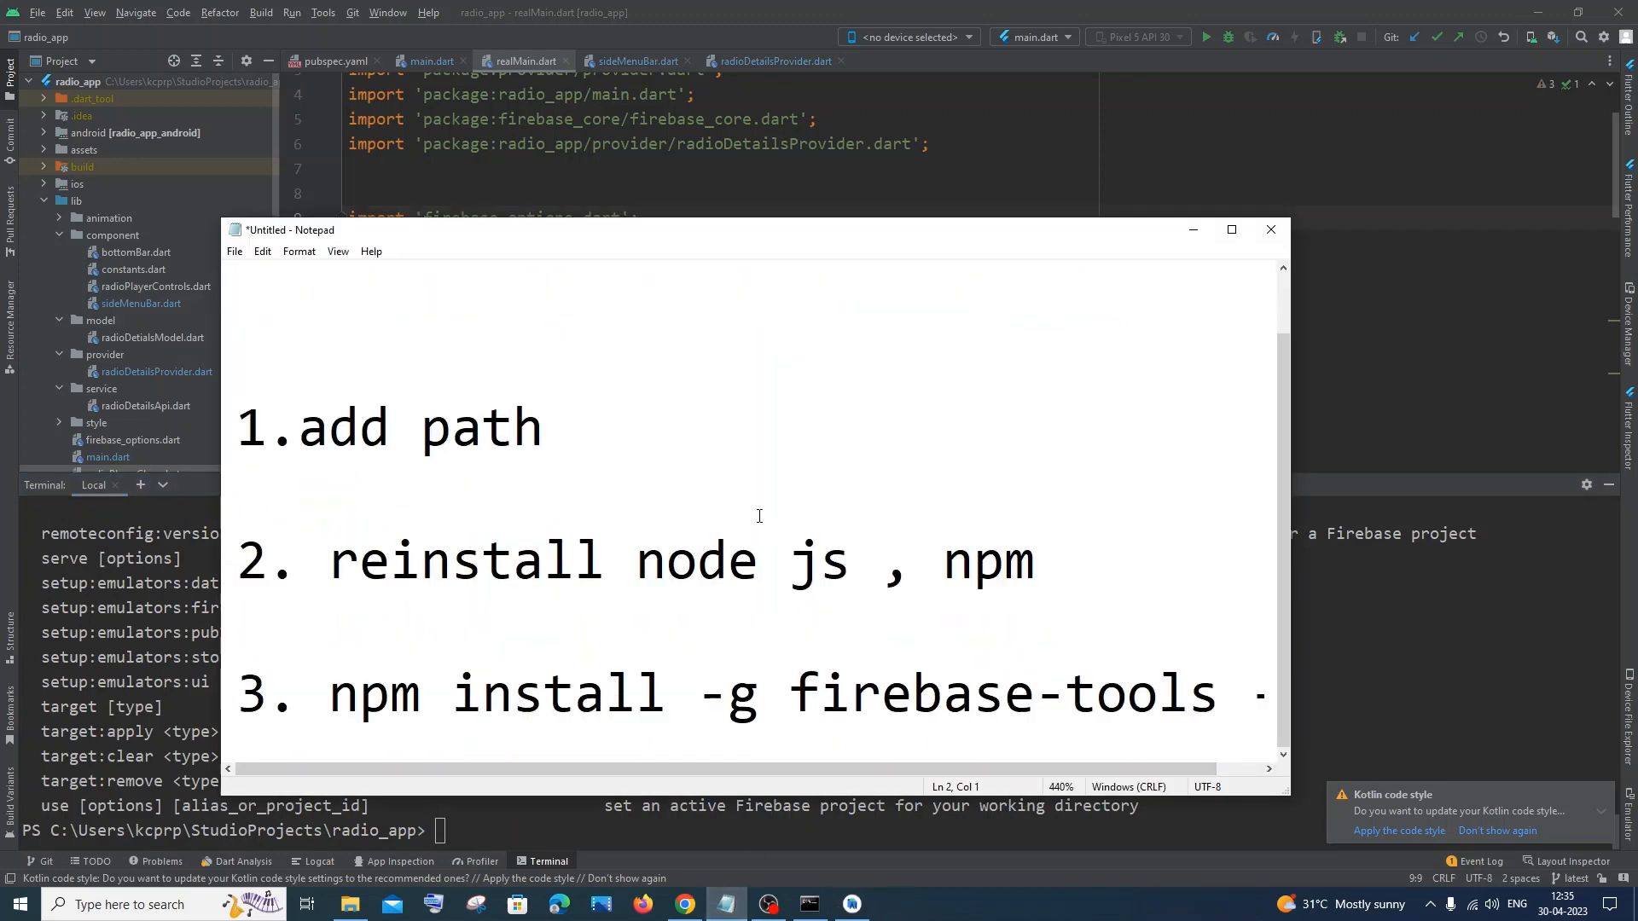
drag(329, 562, 790, 561)
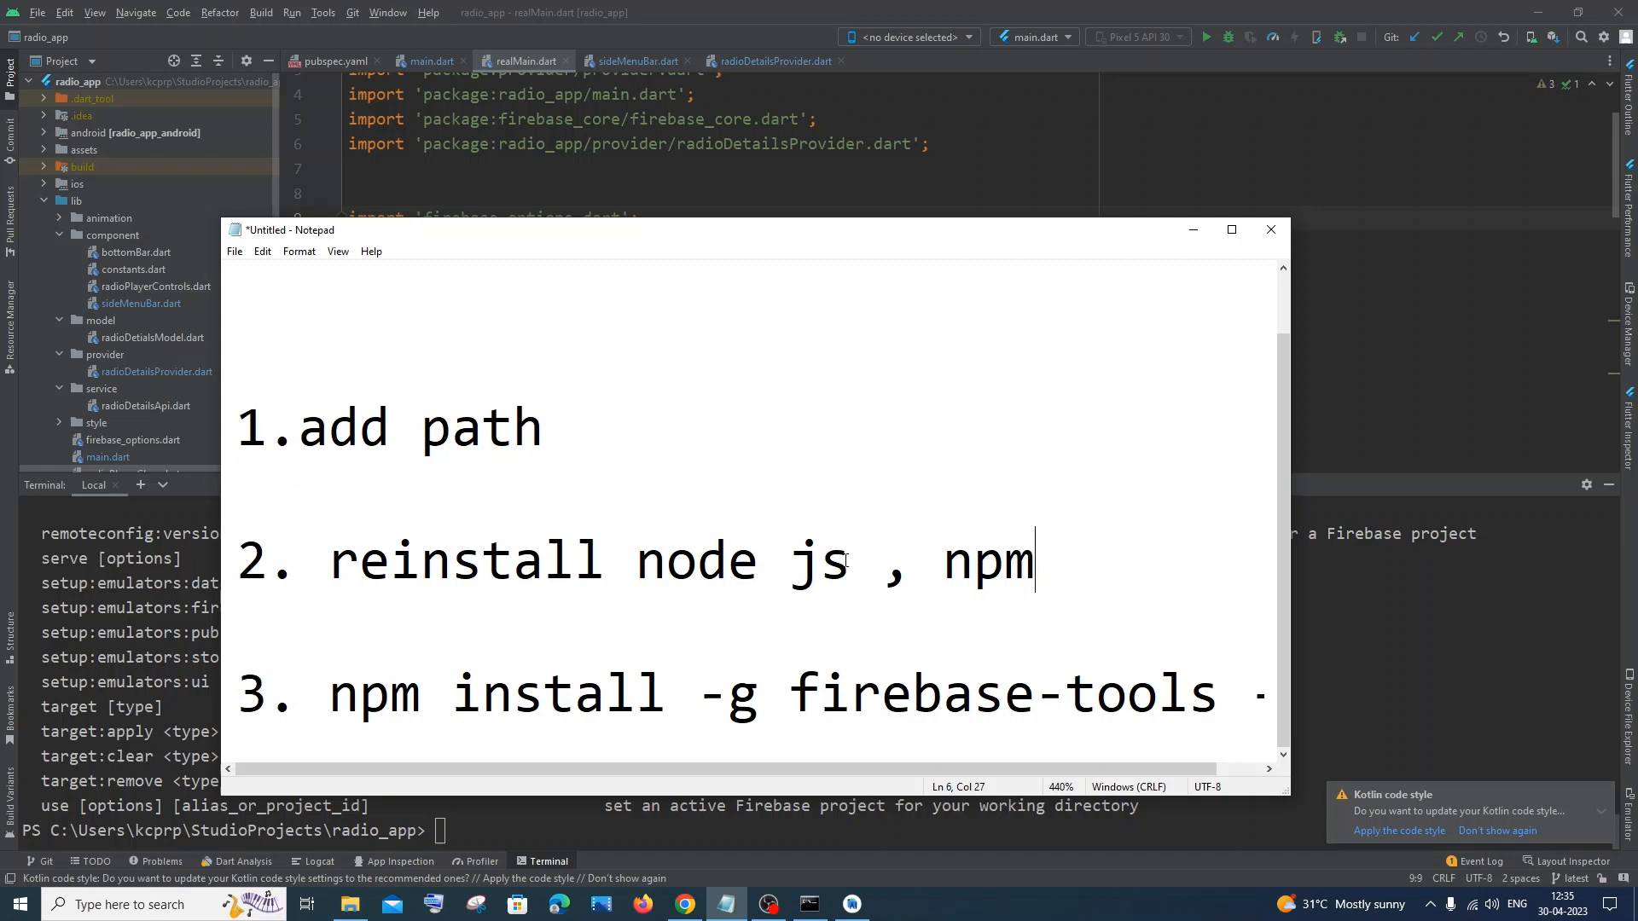
drag(637, 562, 1034, 561)
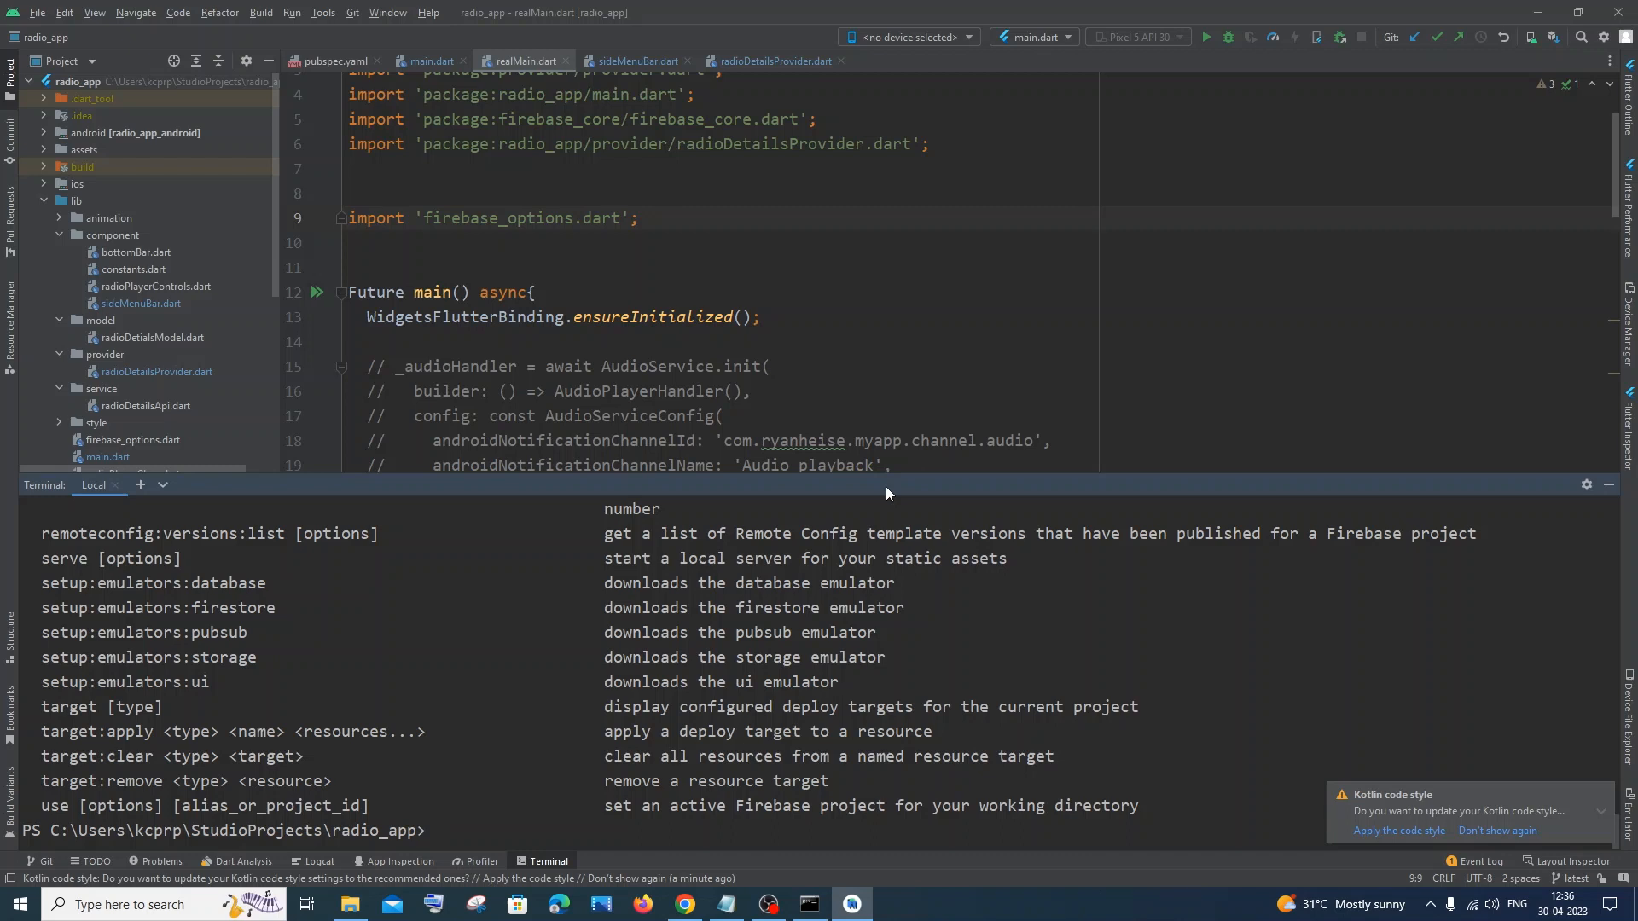
mouse_move(840, 694)
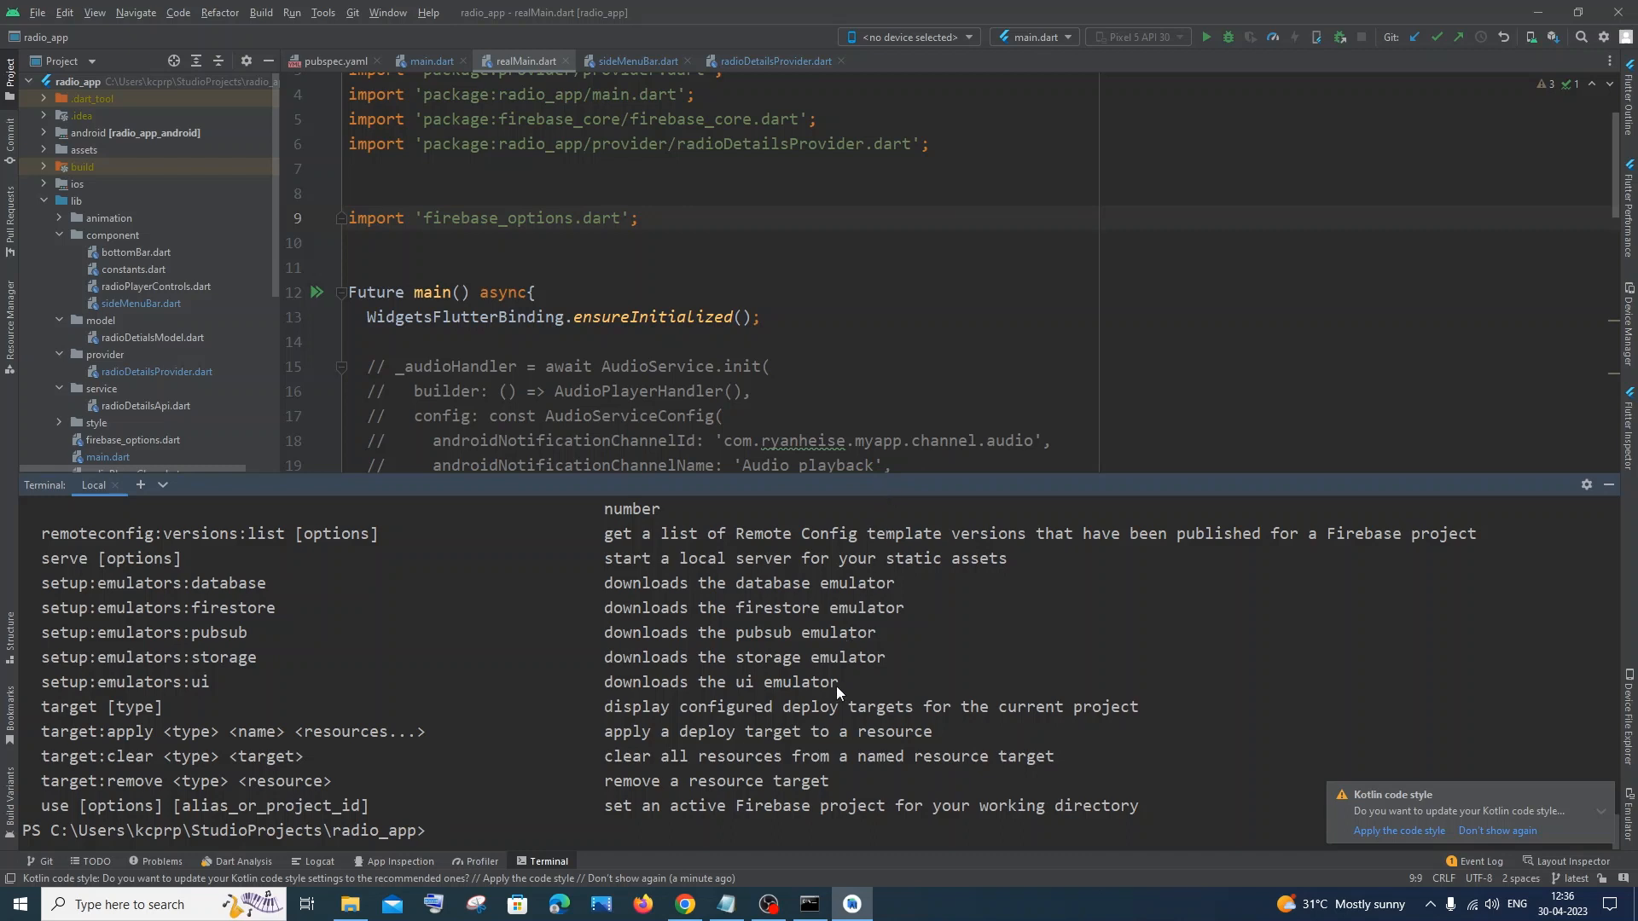